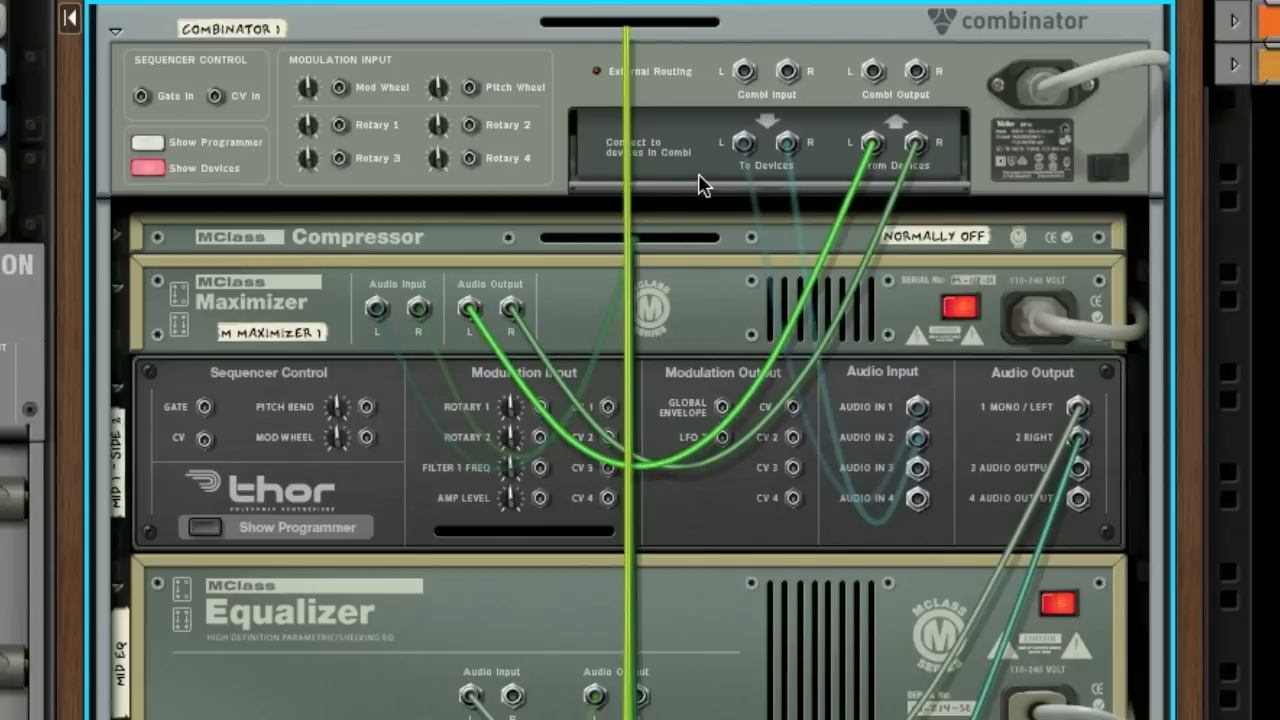
mouse_move(758, 152)
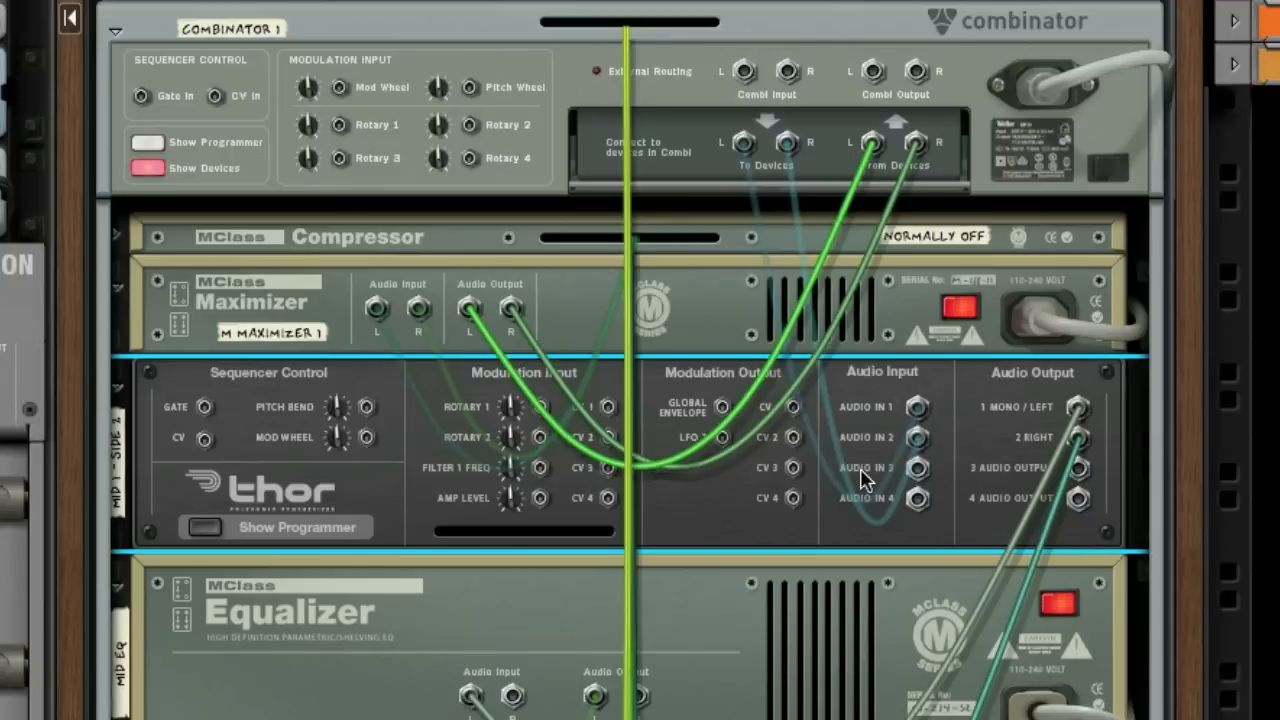
mouse_move(905, 435)
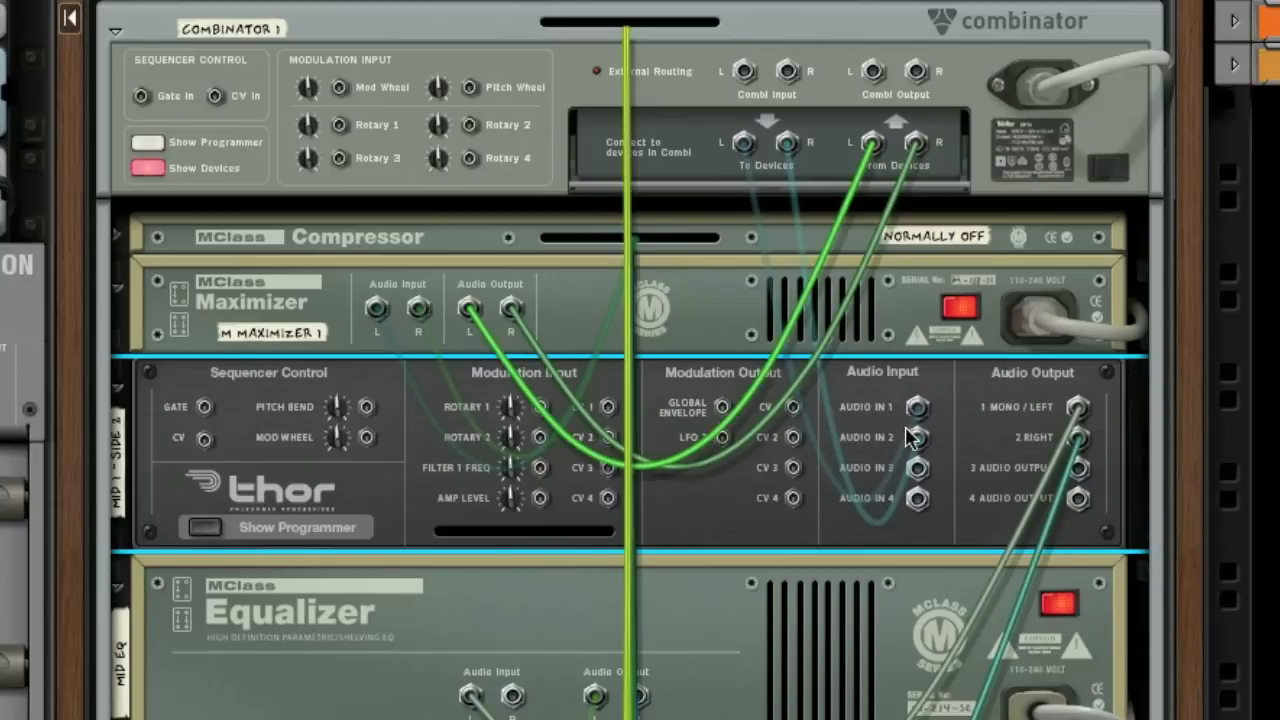
mouse_move(922, 447)
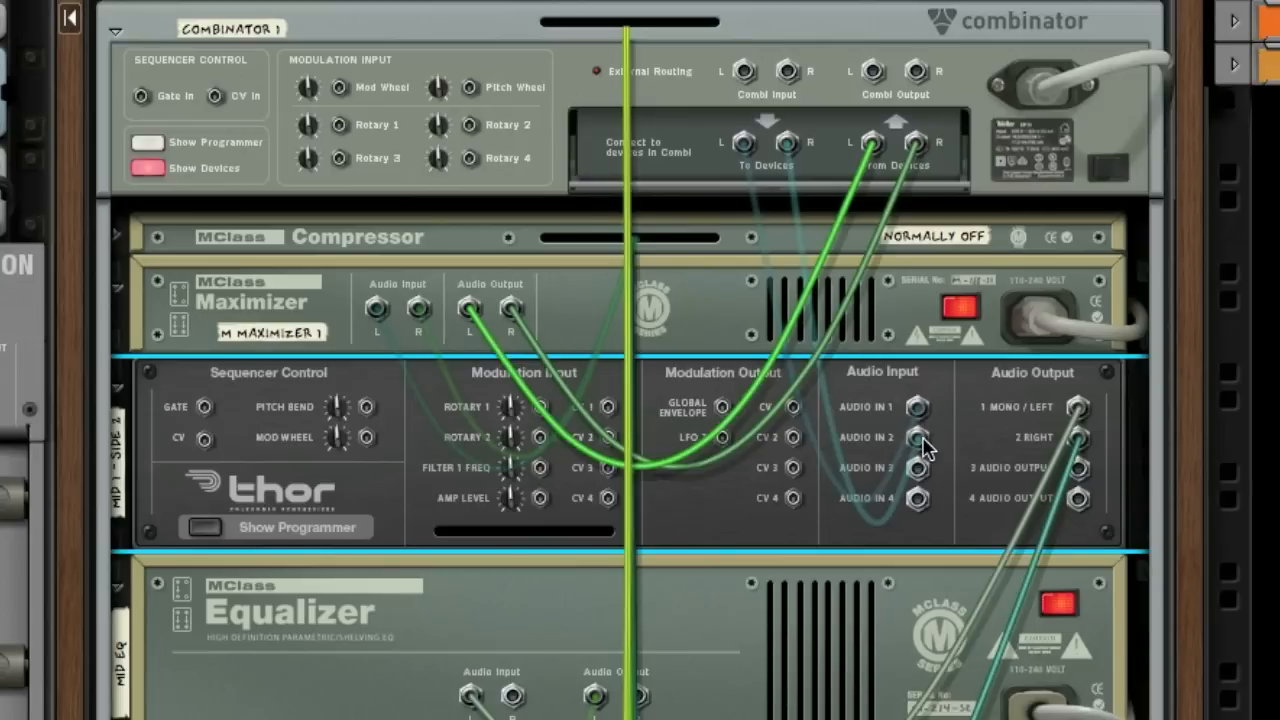
mouse_move(915, 438)
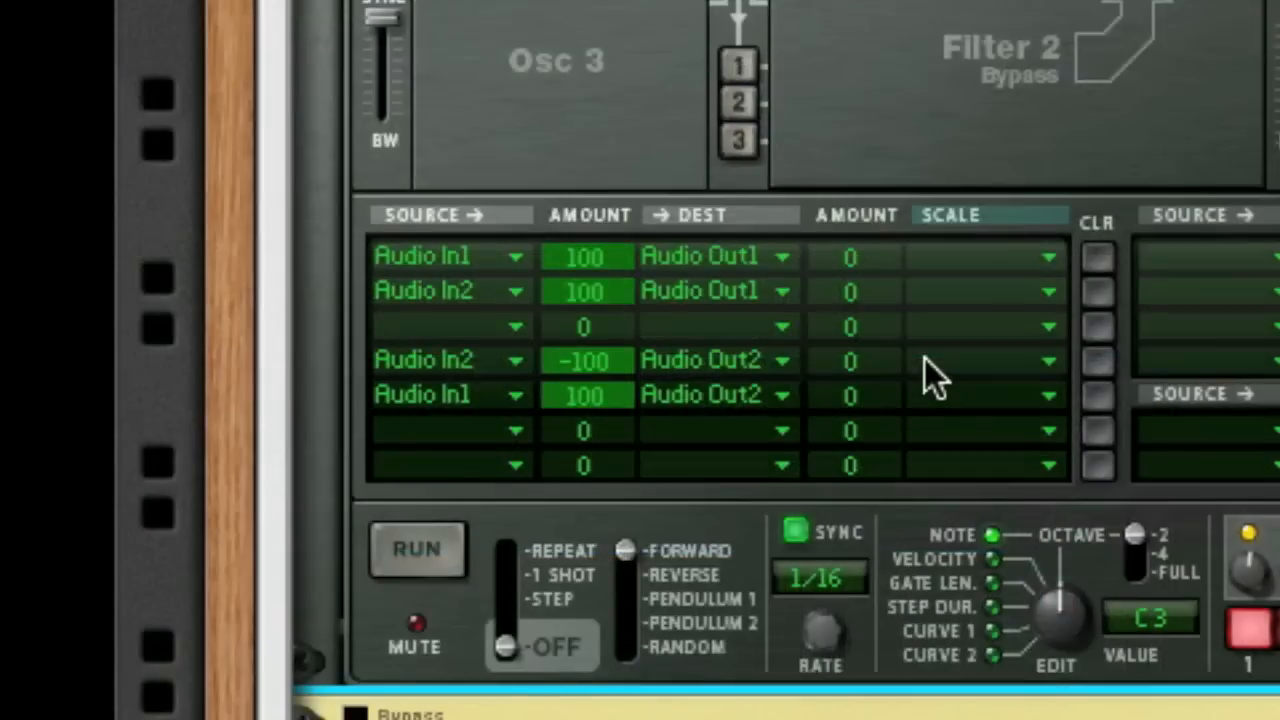
mouse_move(775, 345)
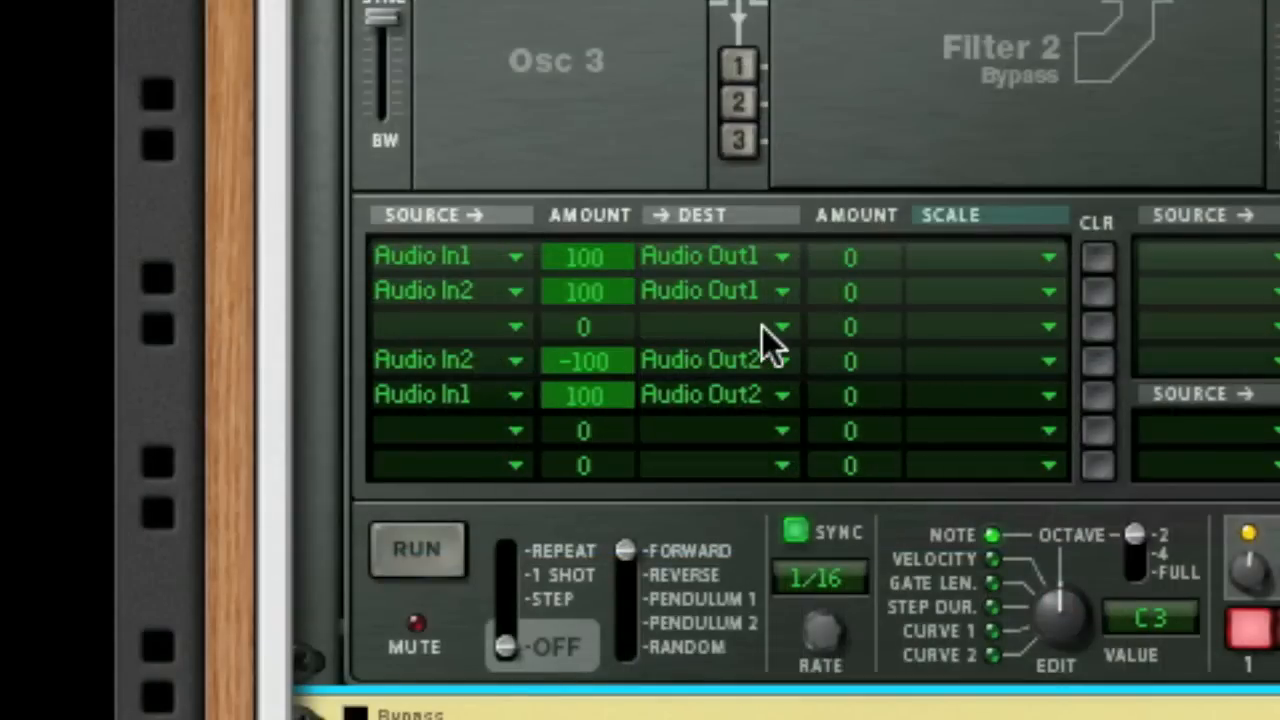
mouse_move(790, 345)
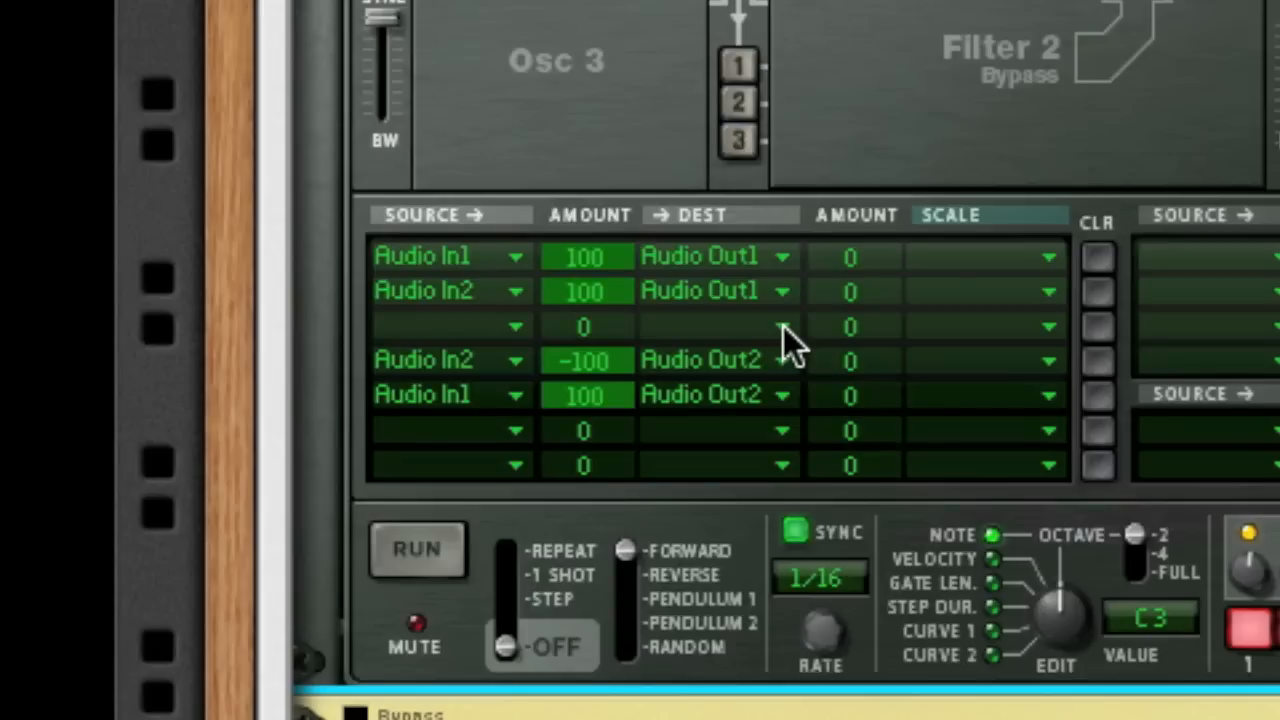
mouse_move(480, 315)
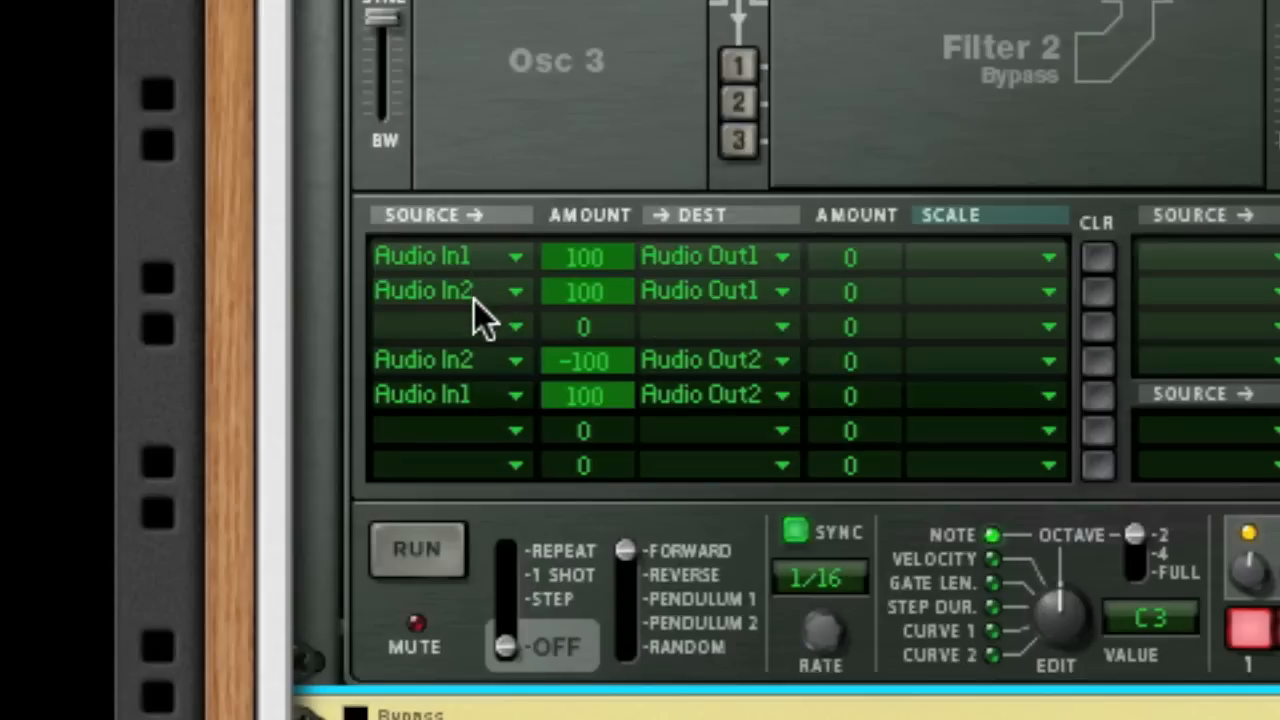
mouse_move(720, 305)
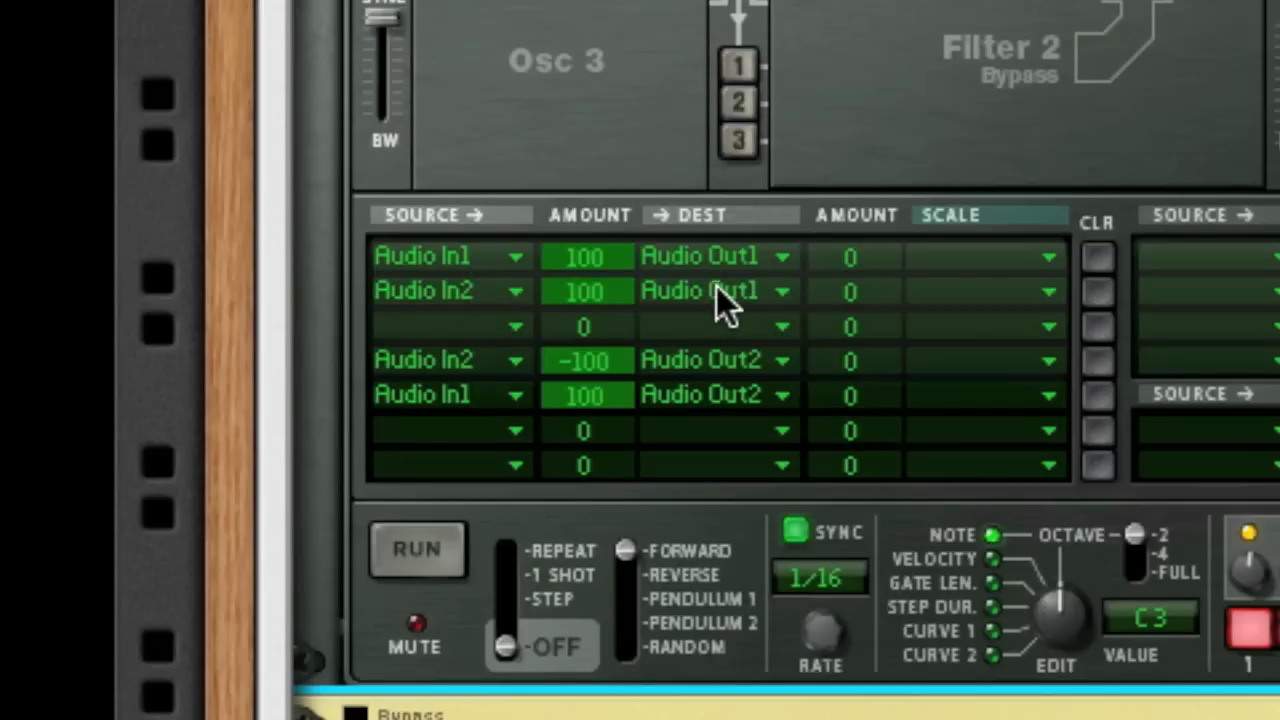
mouse_move(615, 300)
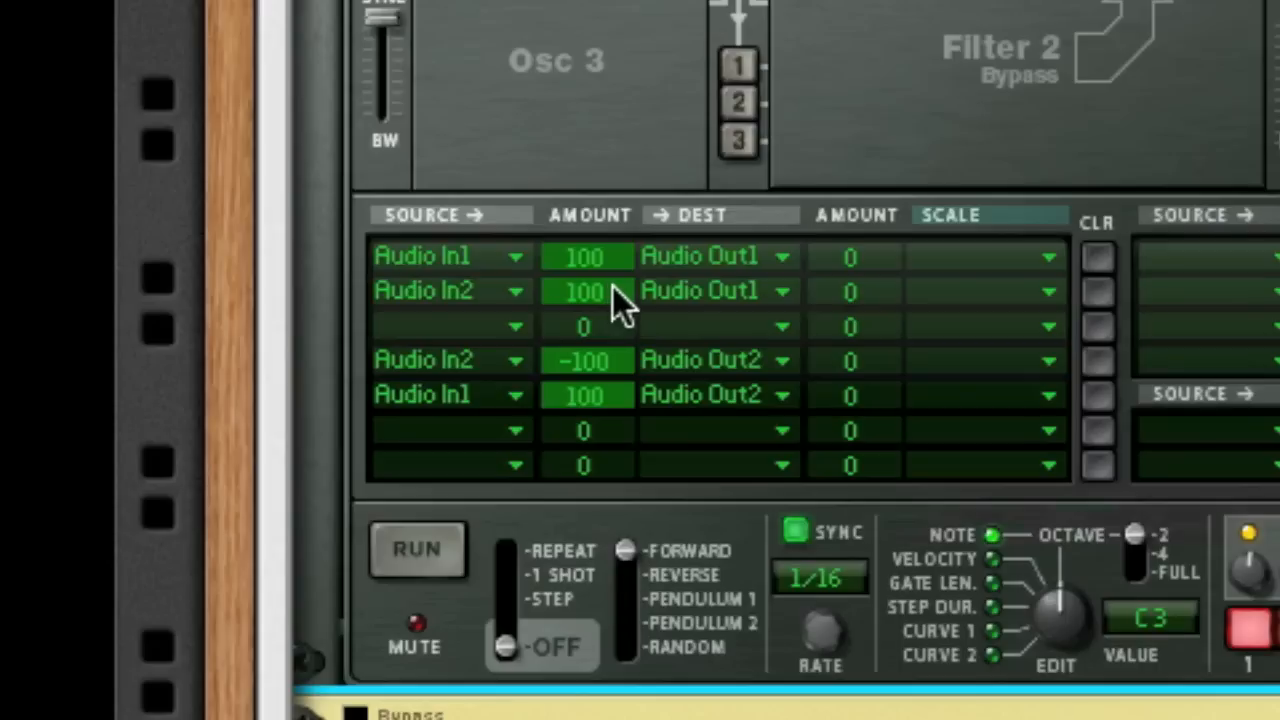
mouse_move(775, 290)
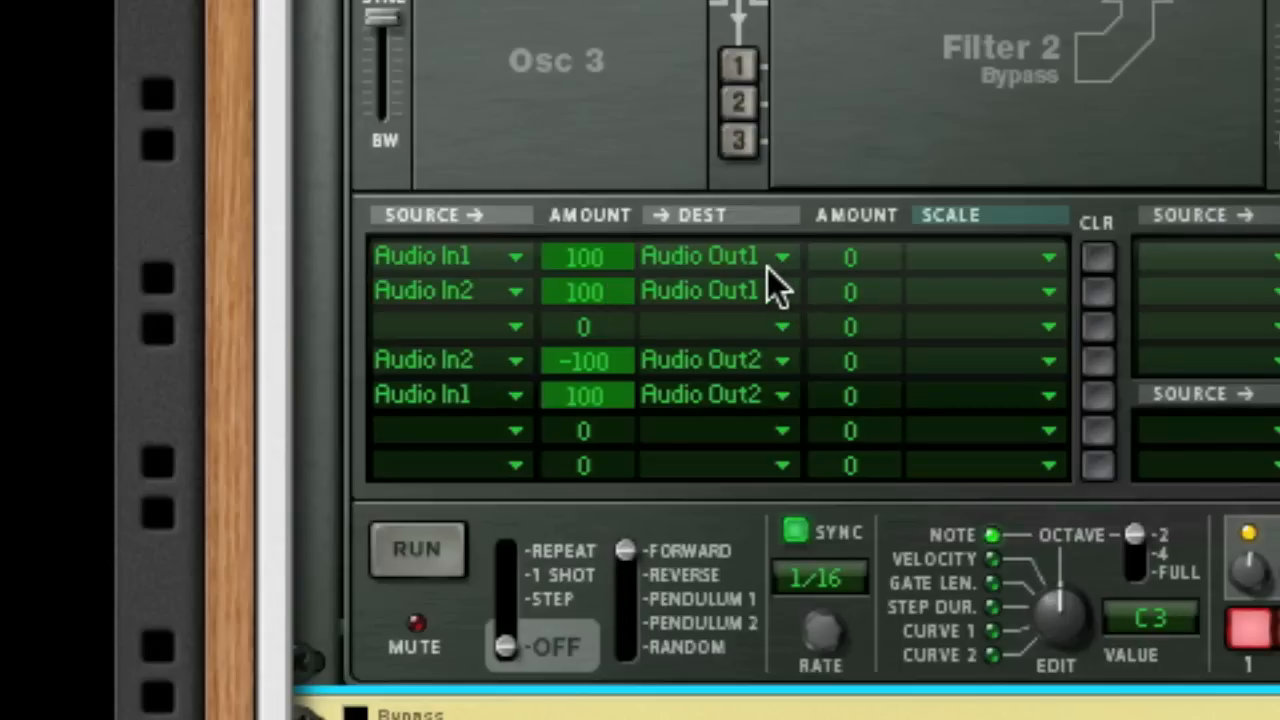
mouse_move(447, 418)
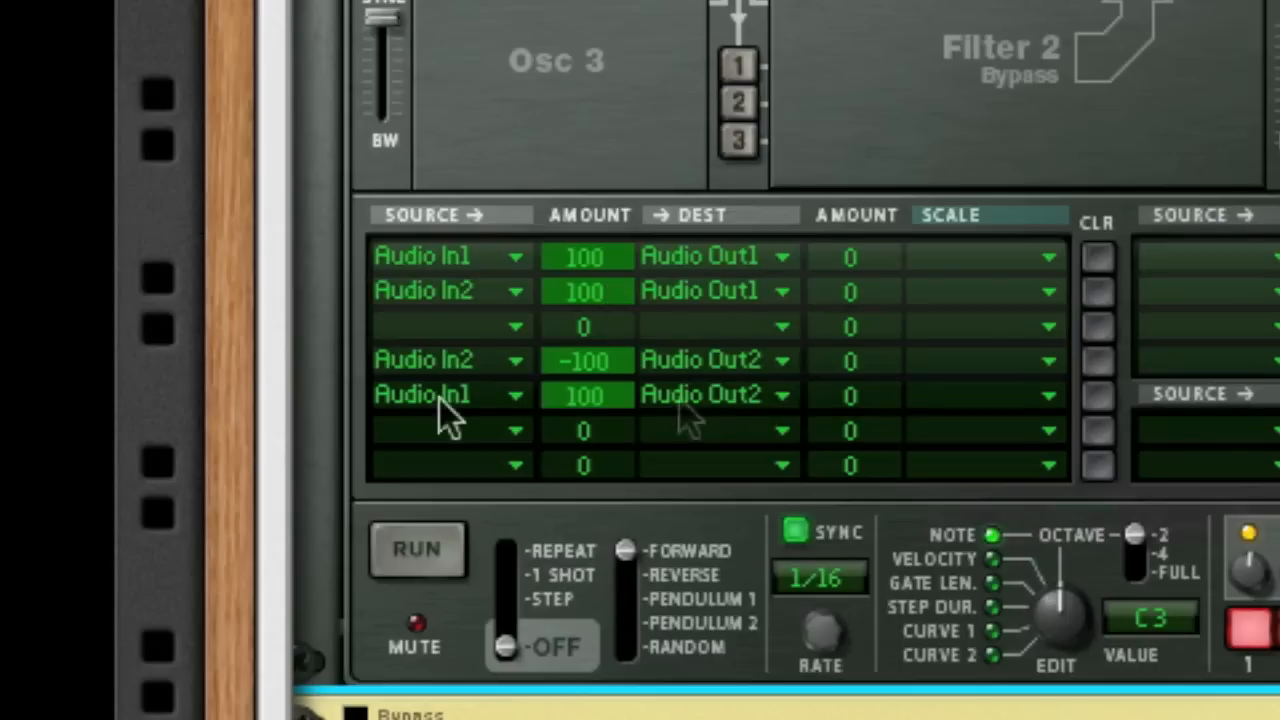
mouse_move(445, 430)
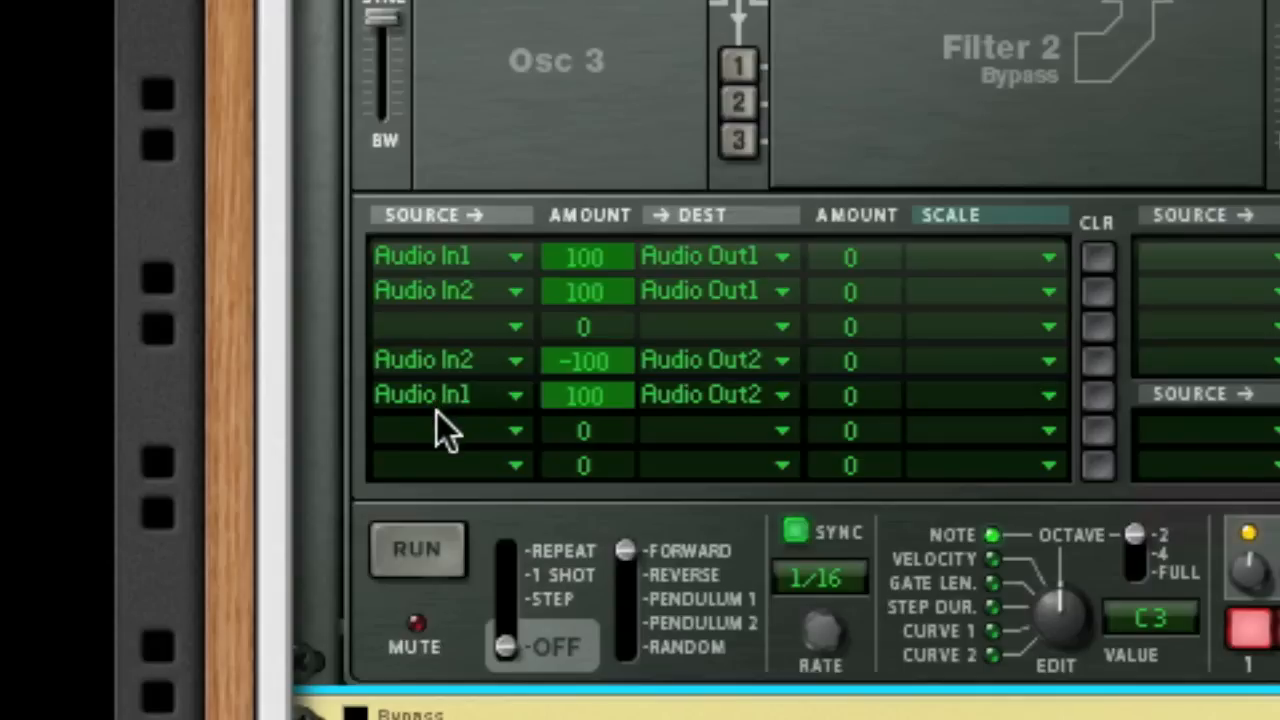
mouse_move(455, 420)
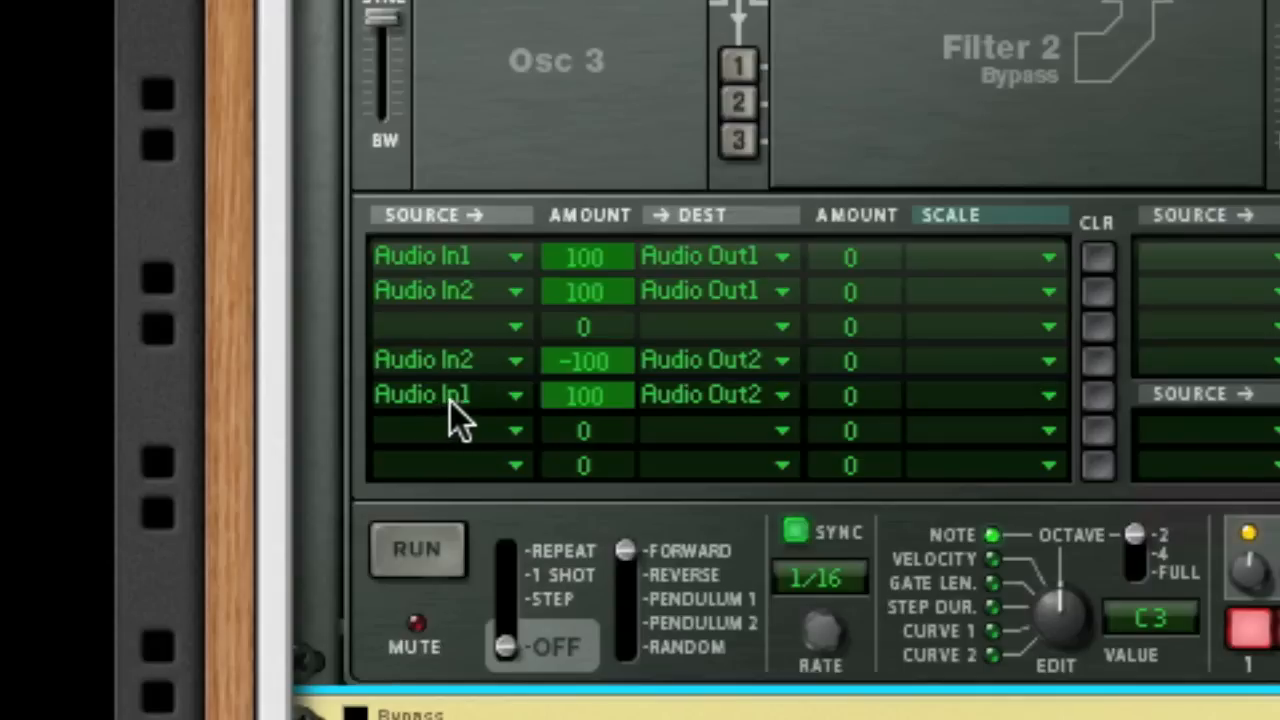
mouse_move(775, 390)
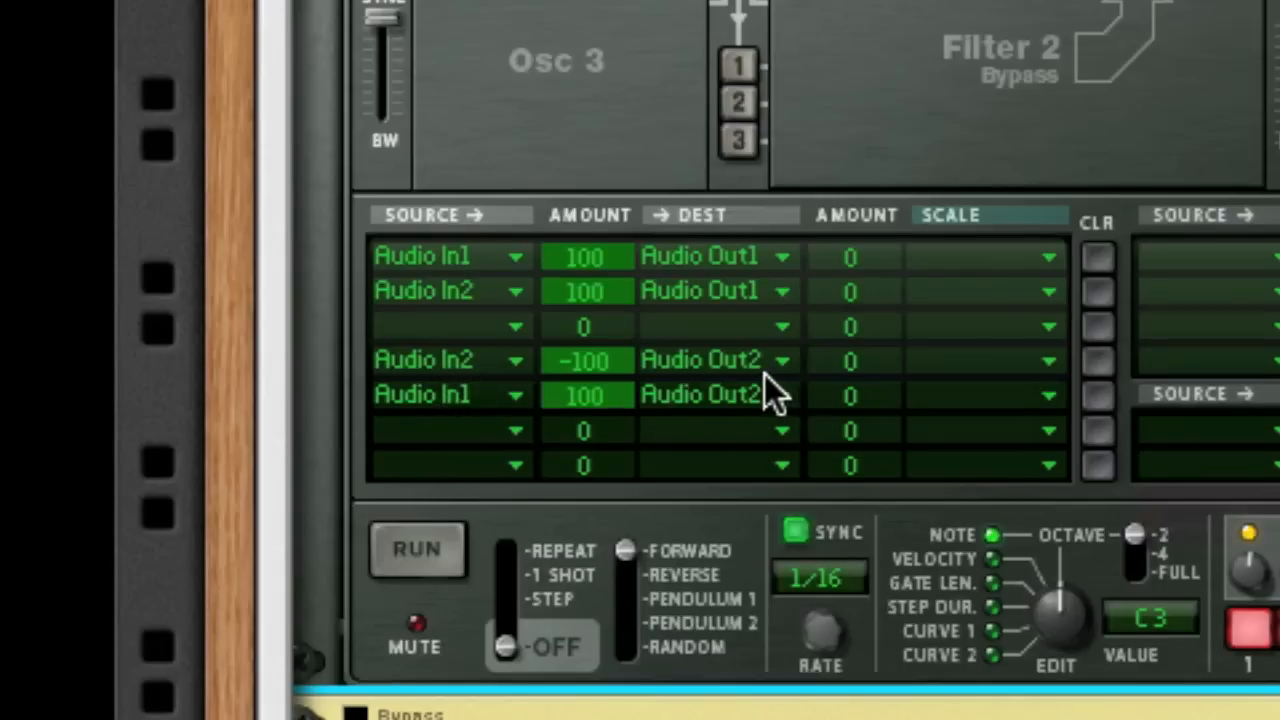
mouse_move(625, 400)
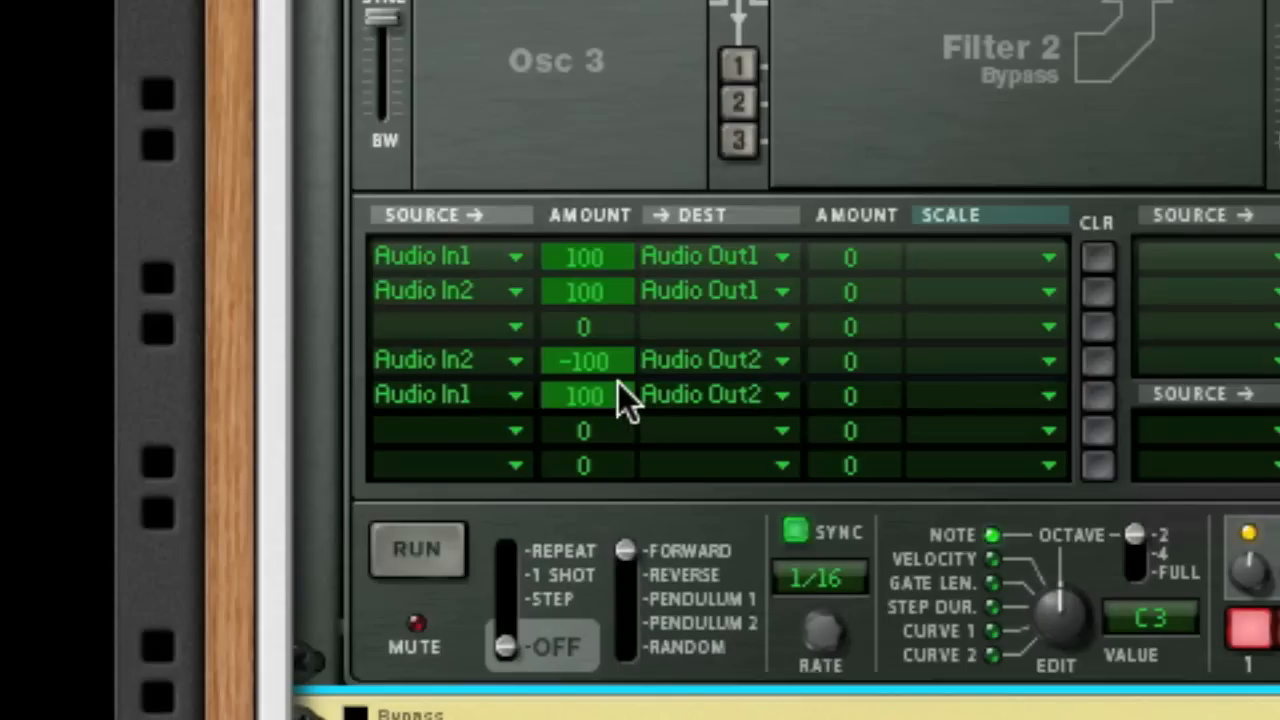
mouse_move(615, 390)
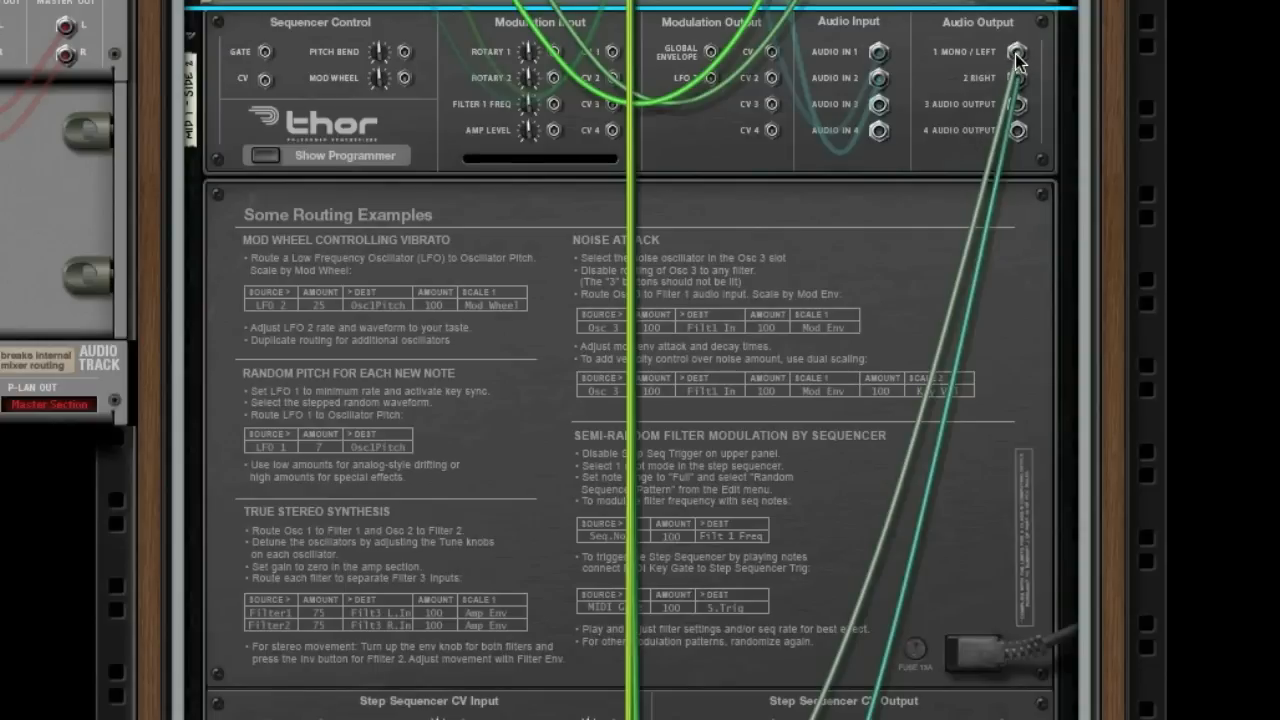
mouse_move(1023, 88)
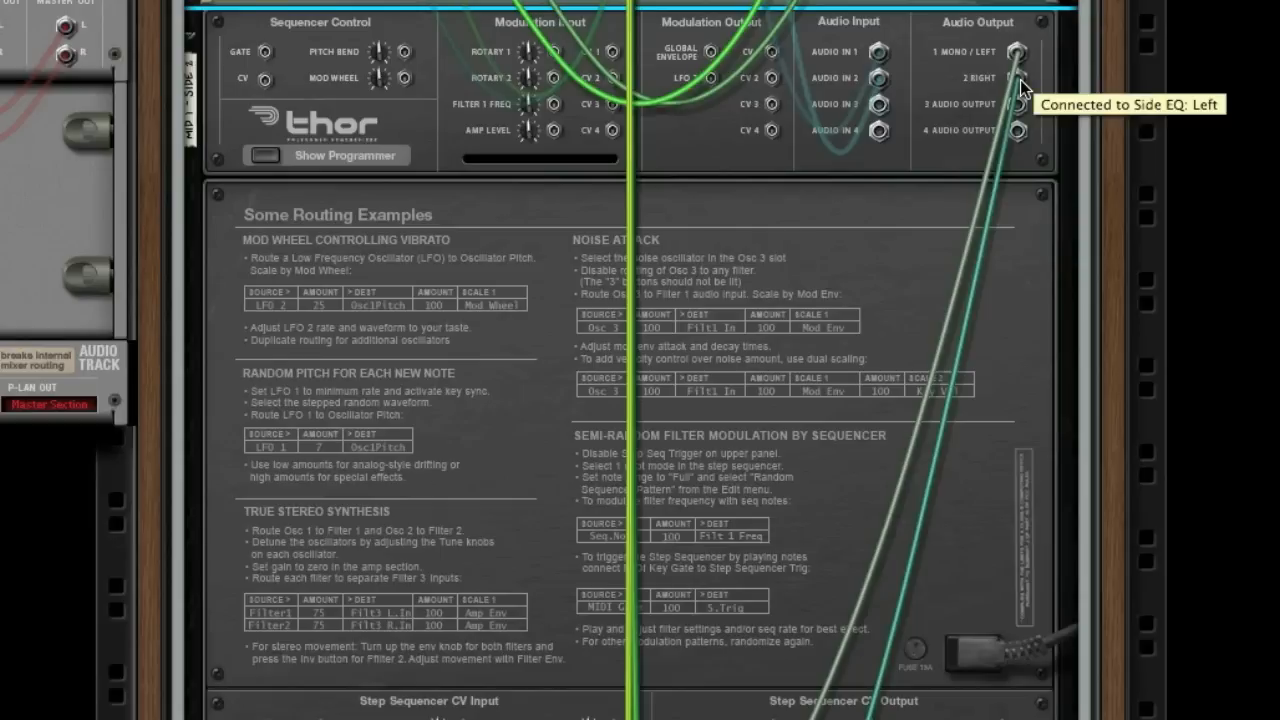
mouse_move(275, 165)
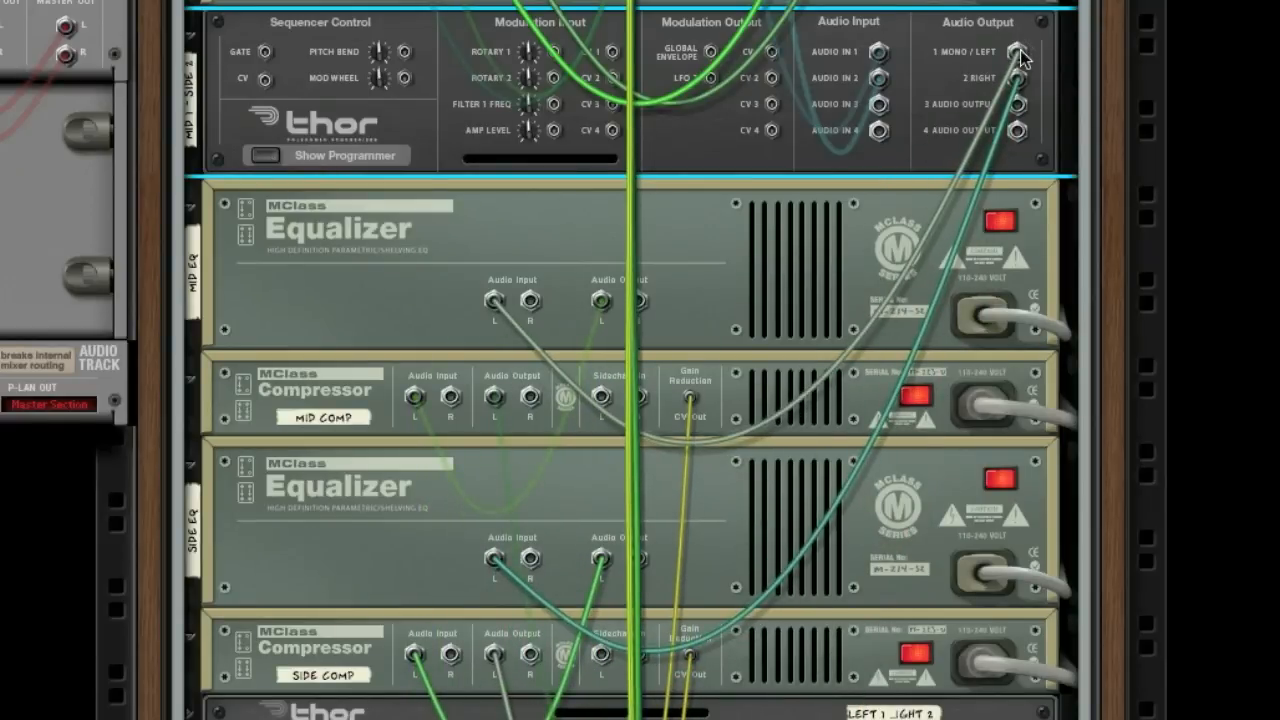
mouse_move(505, 575)
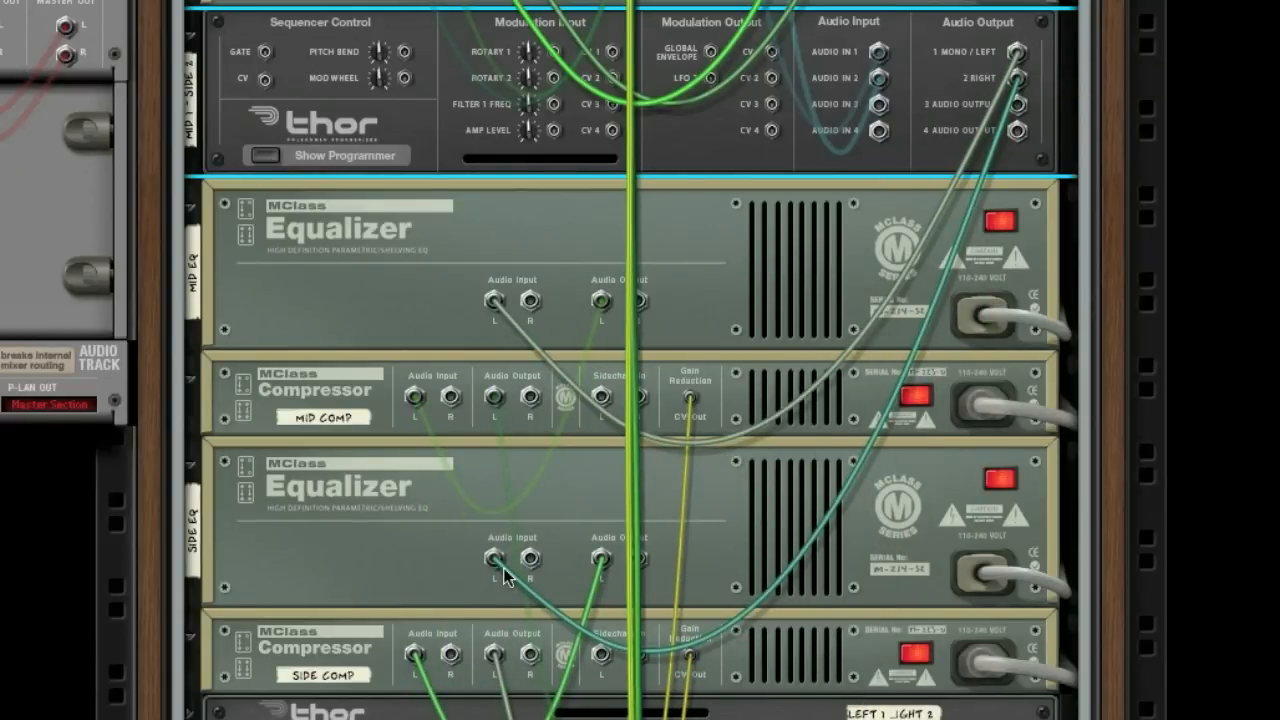
mouse_move(360, 293)
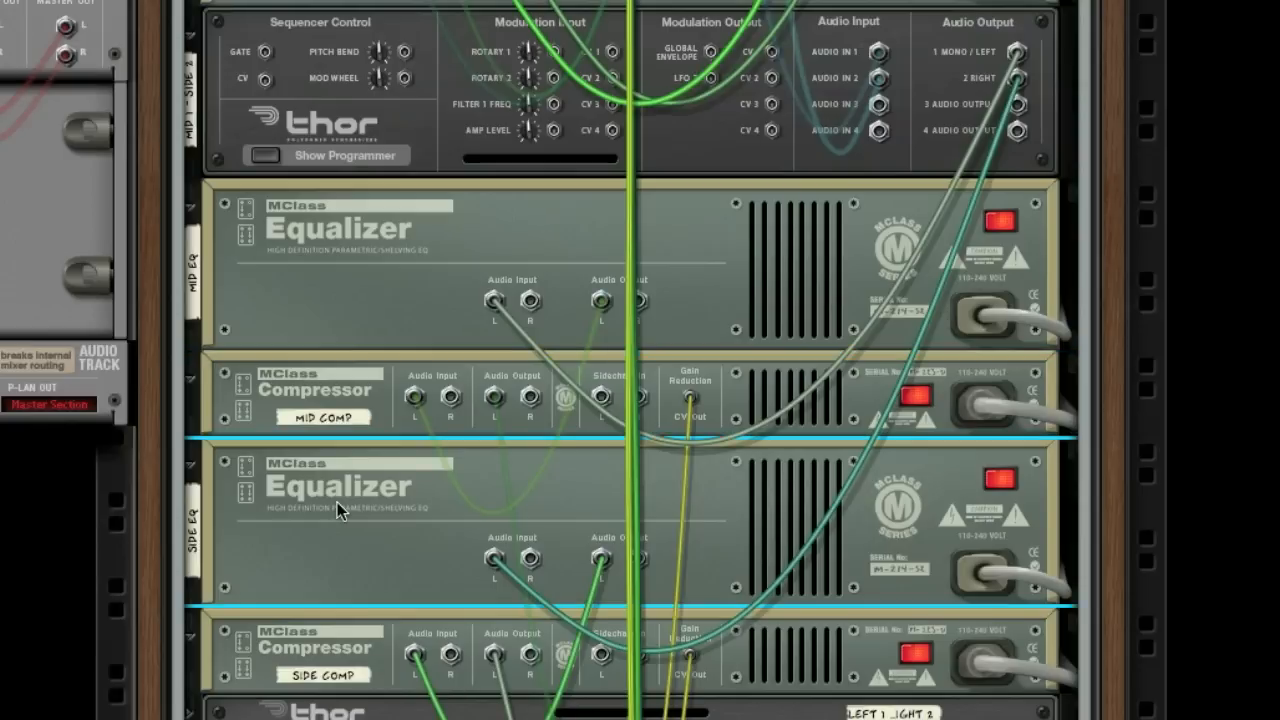
mouse_move(307, 320)
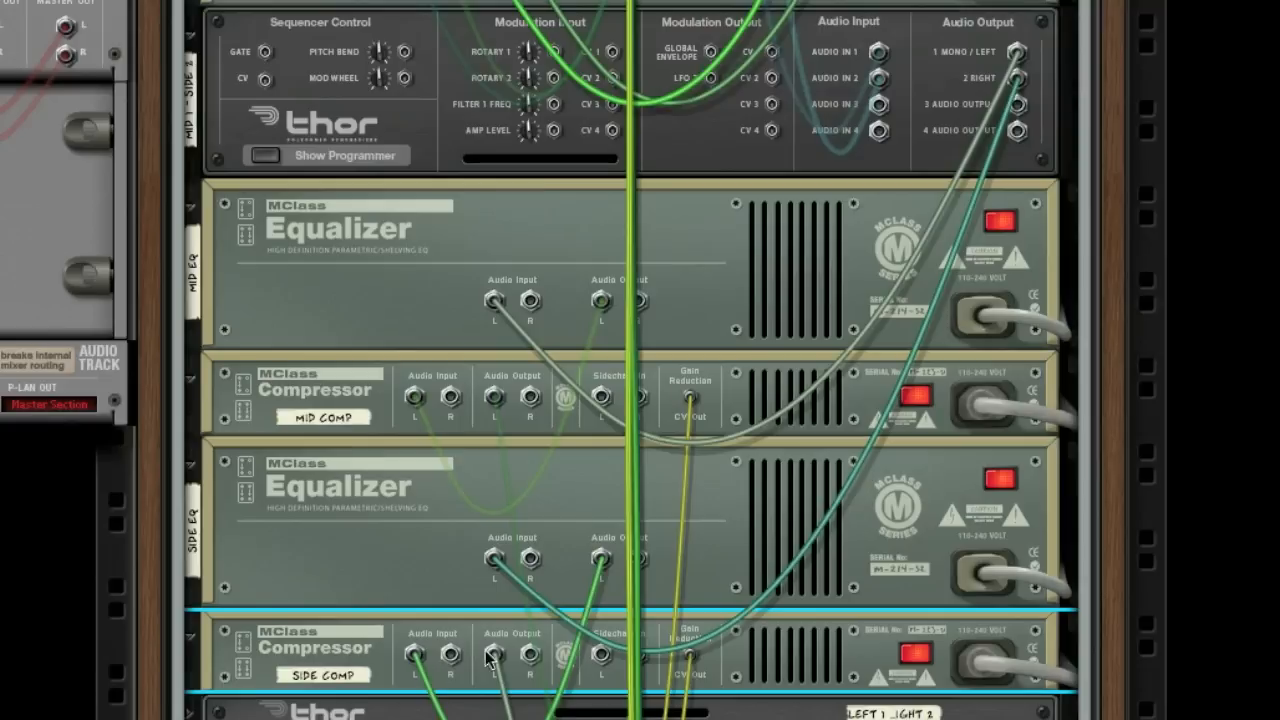
mouse_move(228, 712)
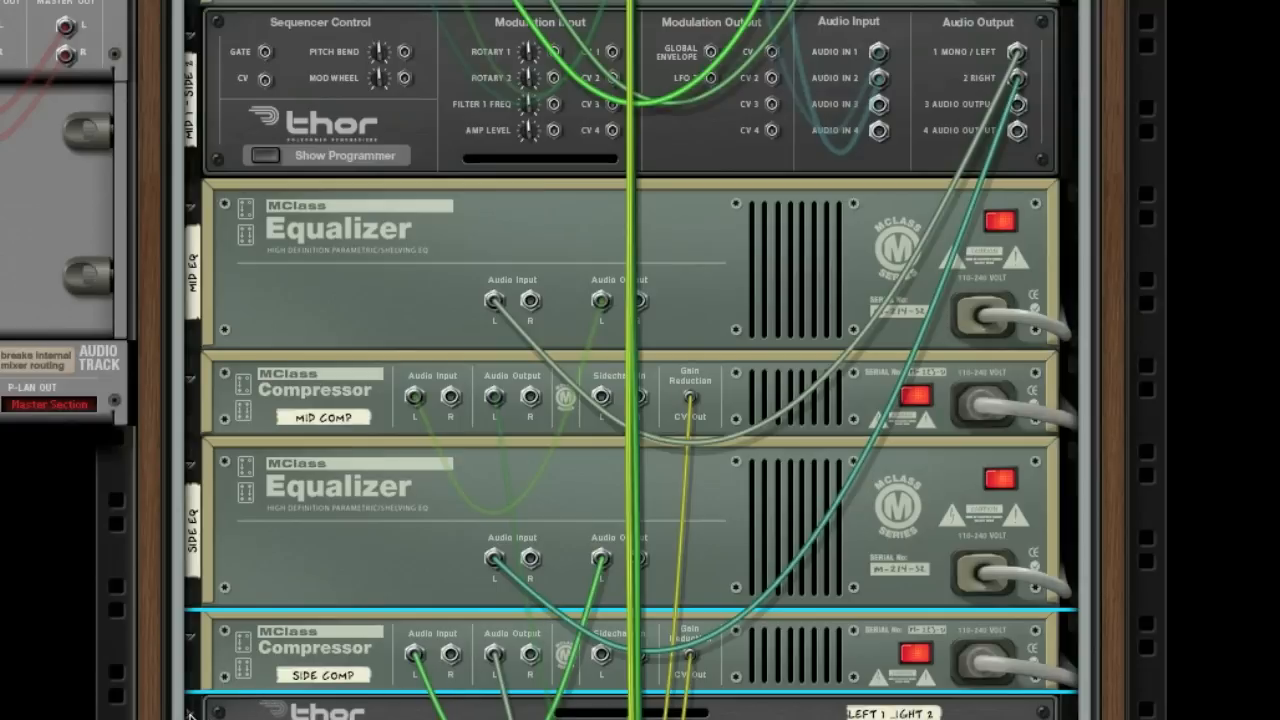
Step: Scroll to the second Thor's matrix routing Audio In1/In2 at ±76 to Out1/Out2
scroll(down, 3)
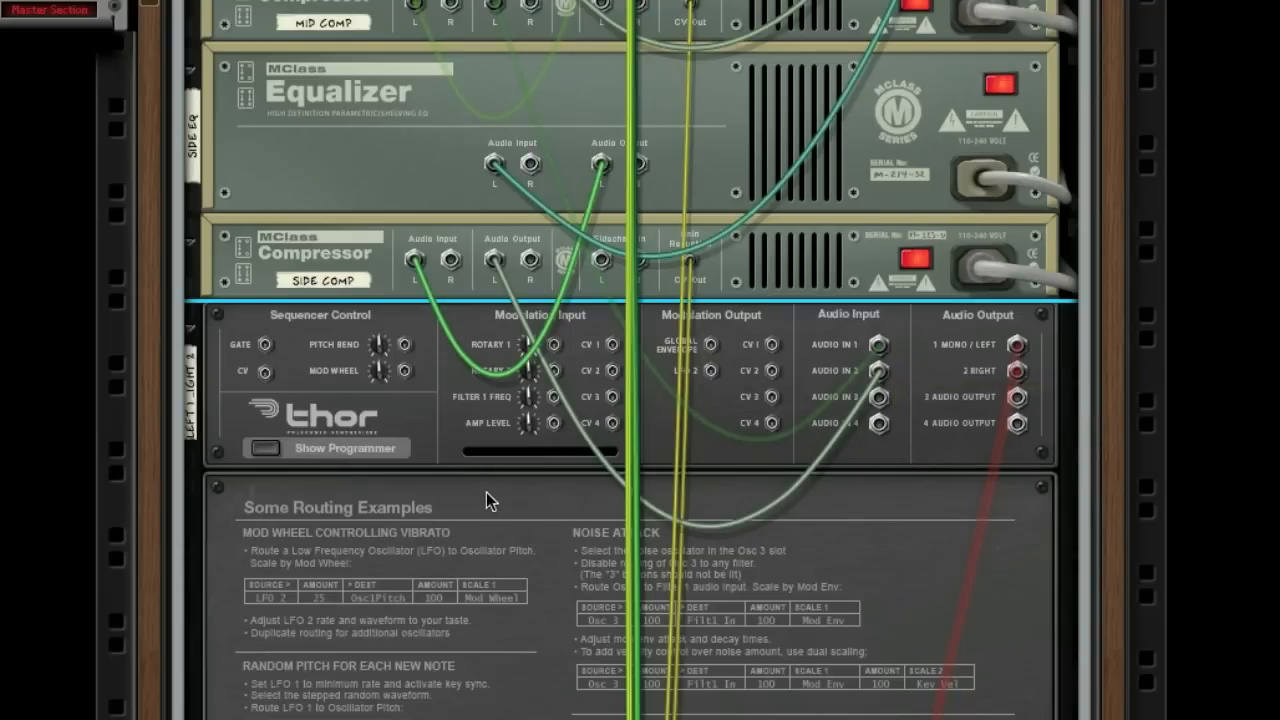
mouse_move(885, 370)
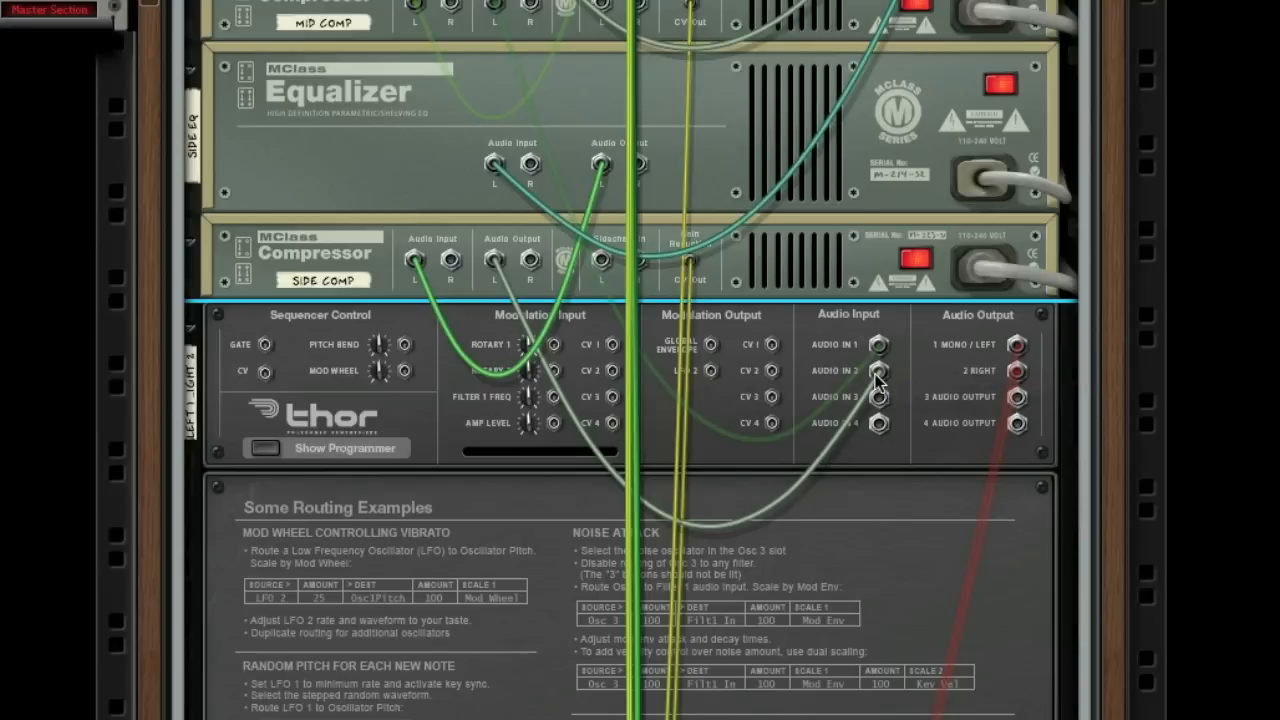
mouse_move(878, 382)
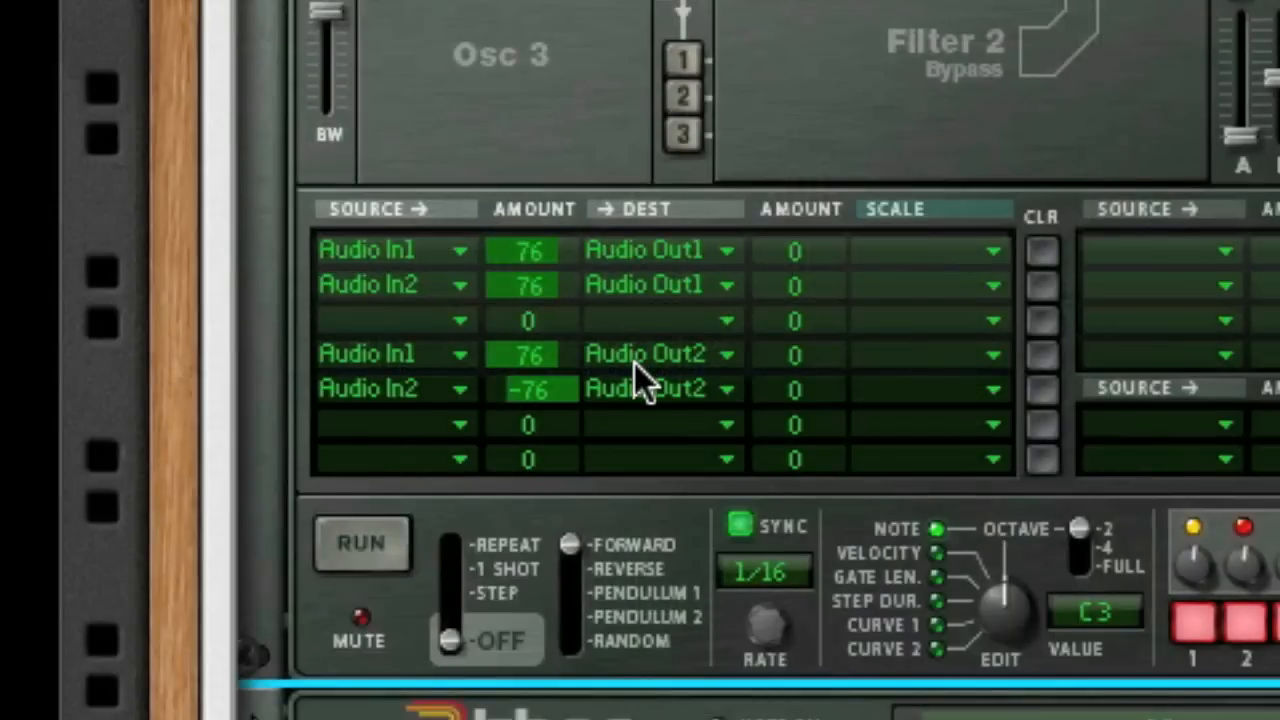
mouse_move(540, 340)
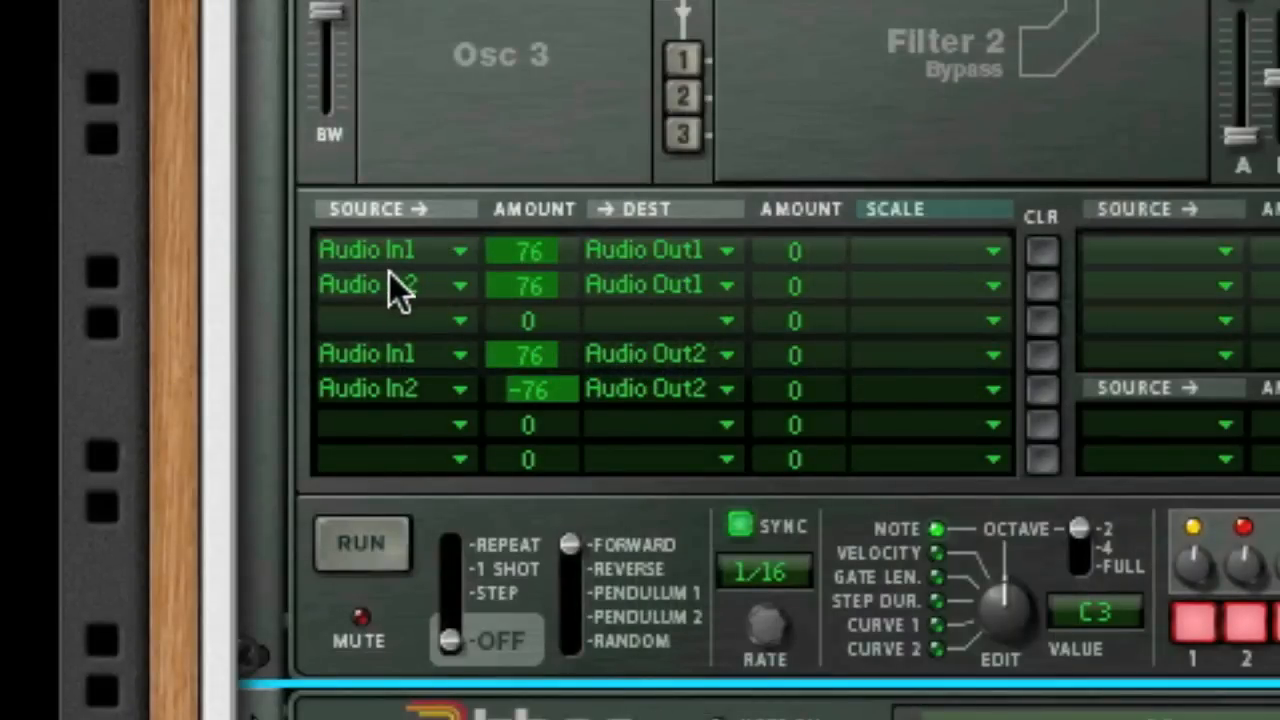
mouse_move(680, 320)
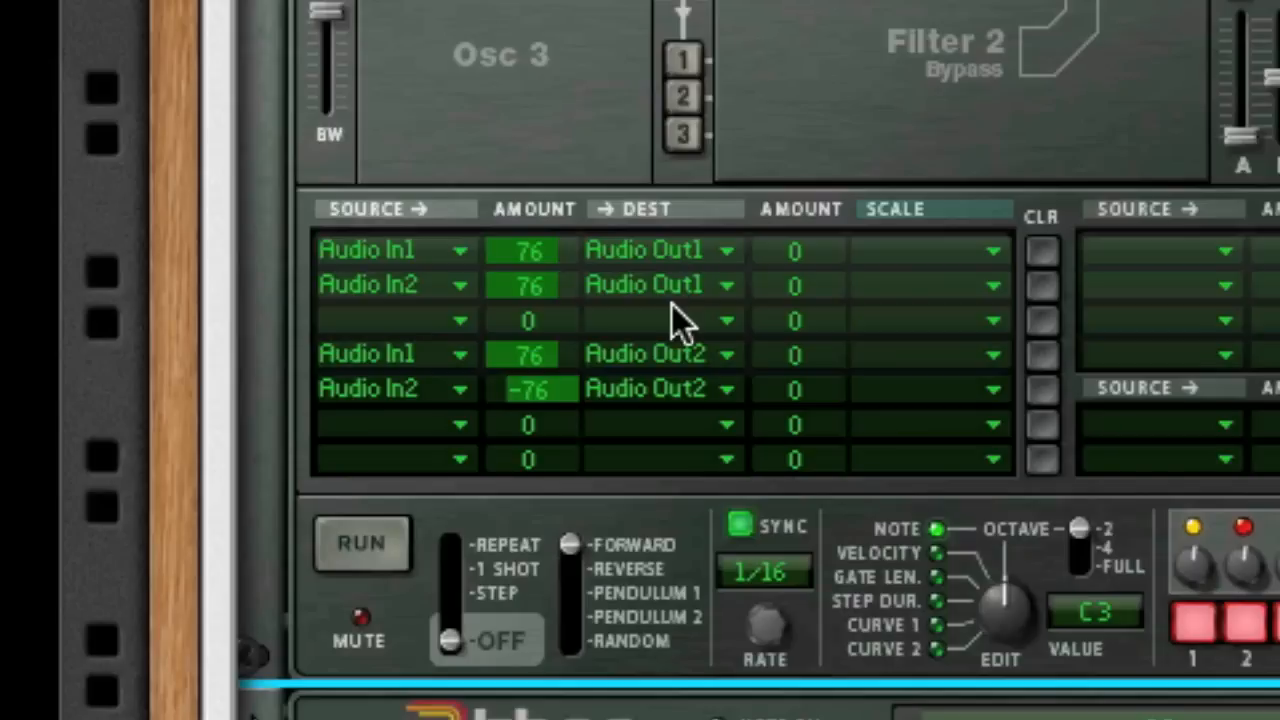
mouse_move(570, 390)
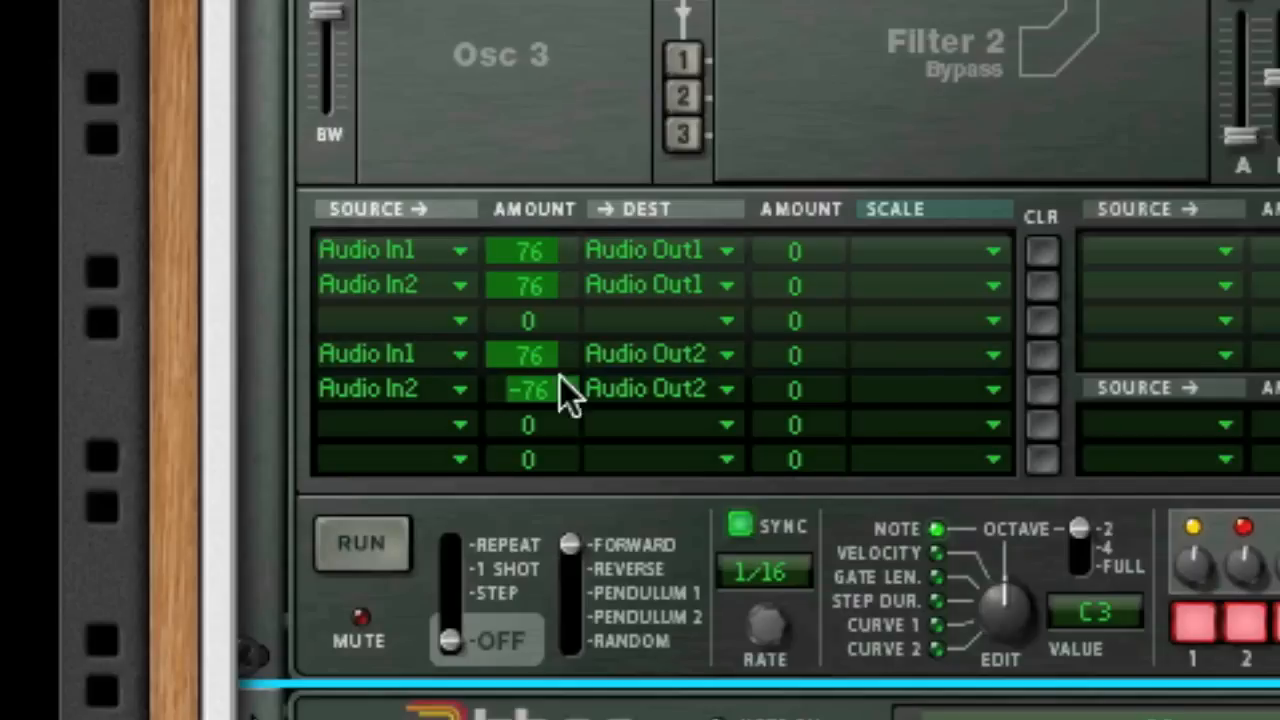
mouse_move(455, 405)
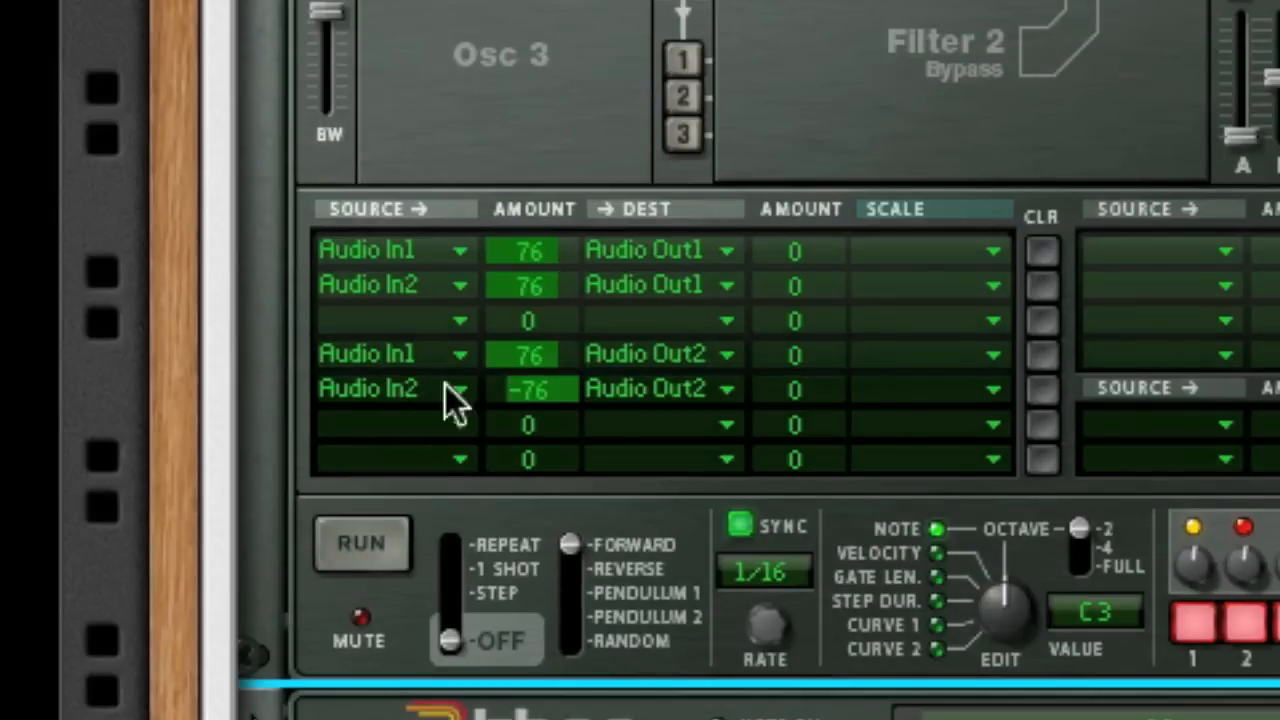
mouse_move(575, 410)
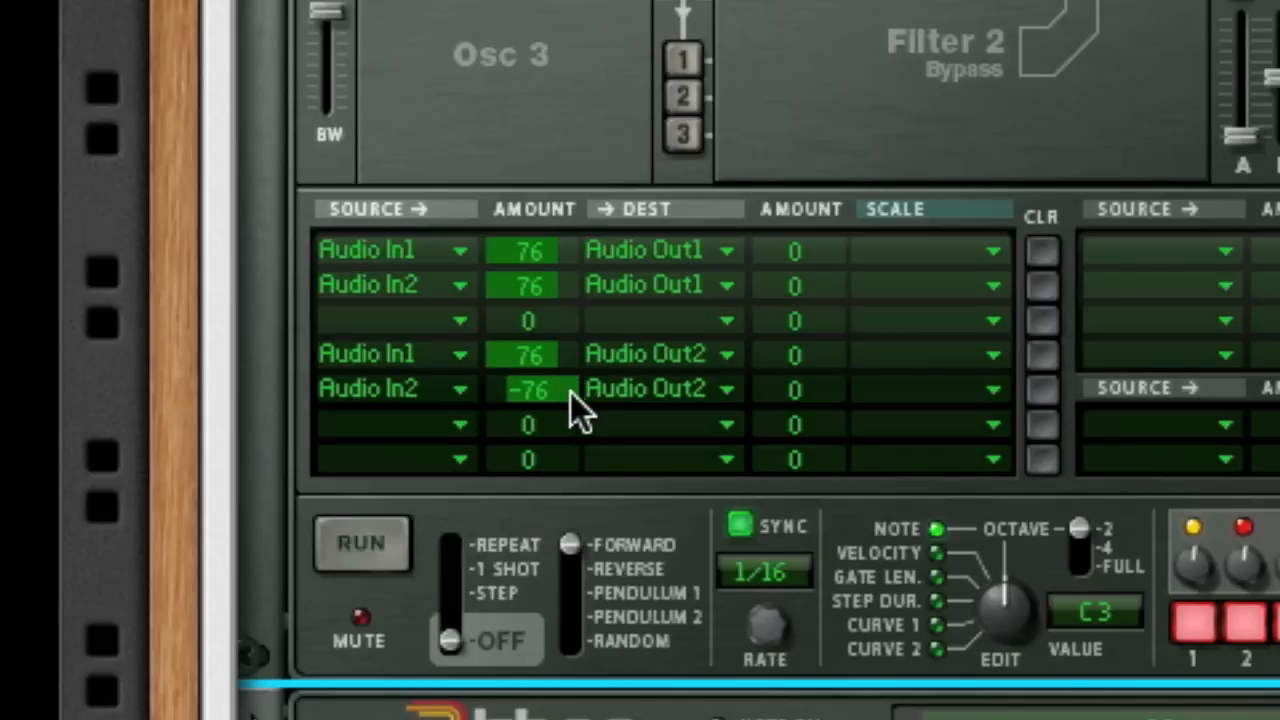
mouse_move(725, 410)
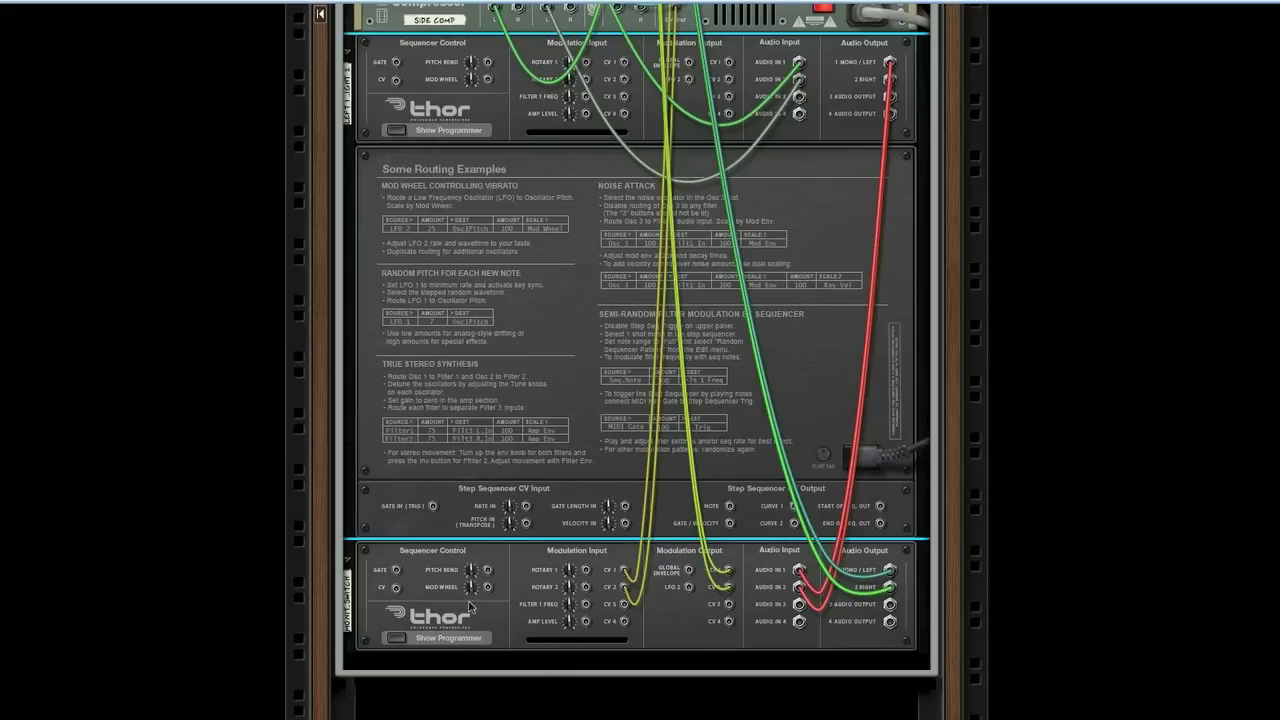
mouse_move(732, 605)
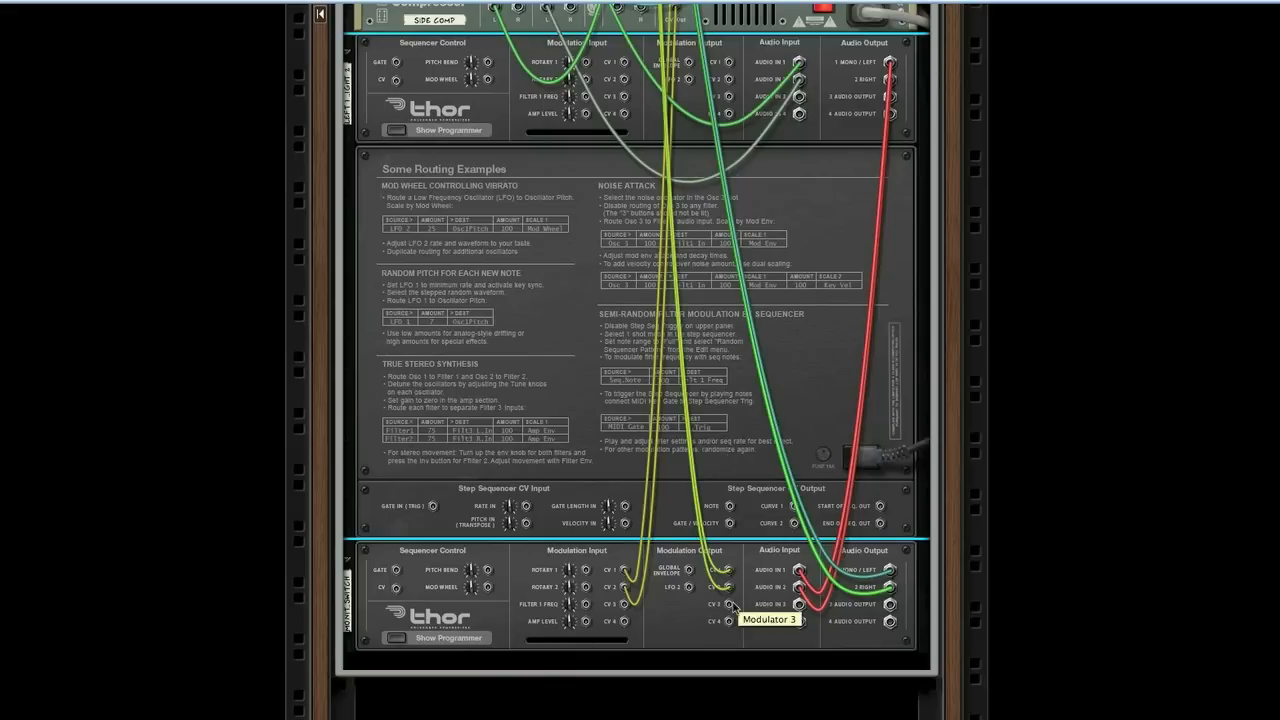
mouse_move(883, 595)
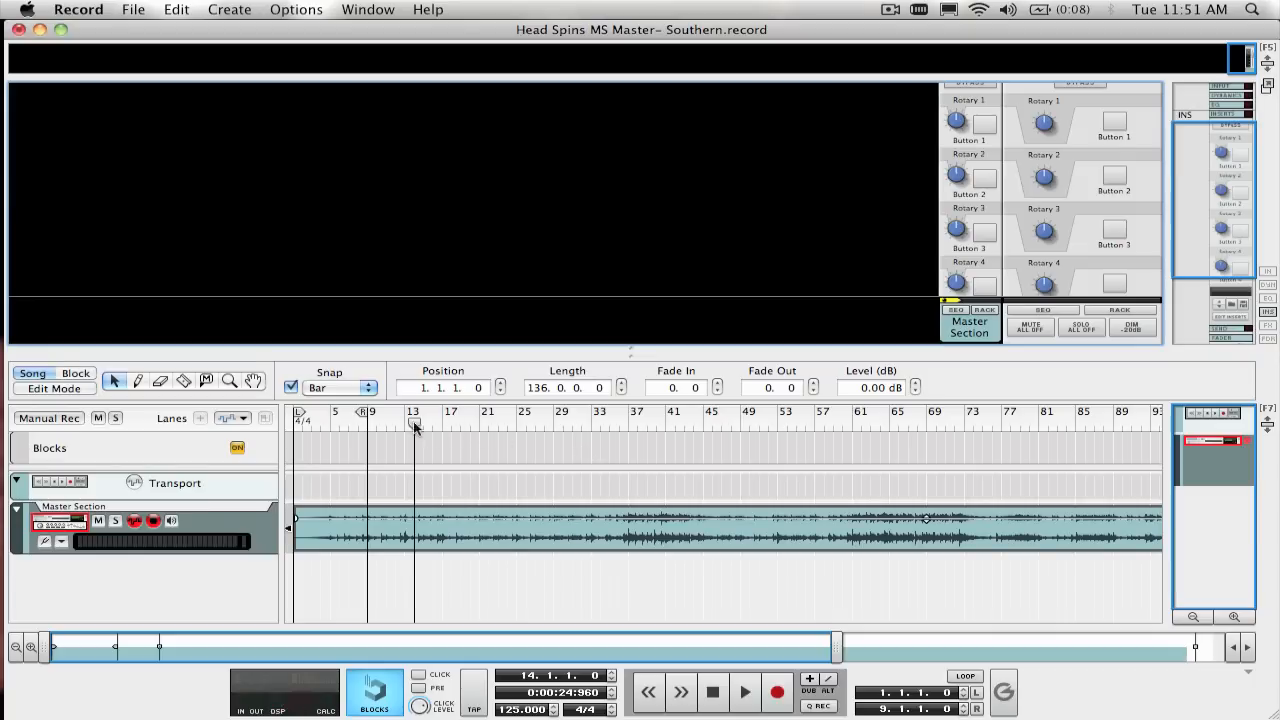
Step: Move the song position to around bar 13 in the sequencer ruler
click(744, 691)
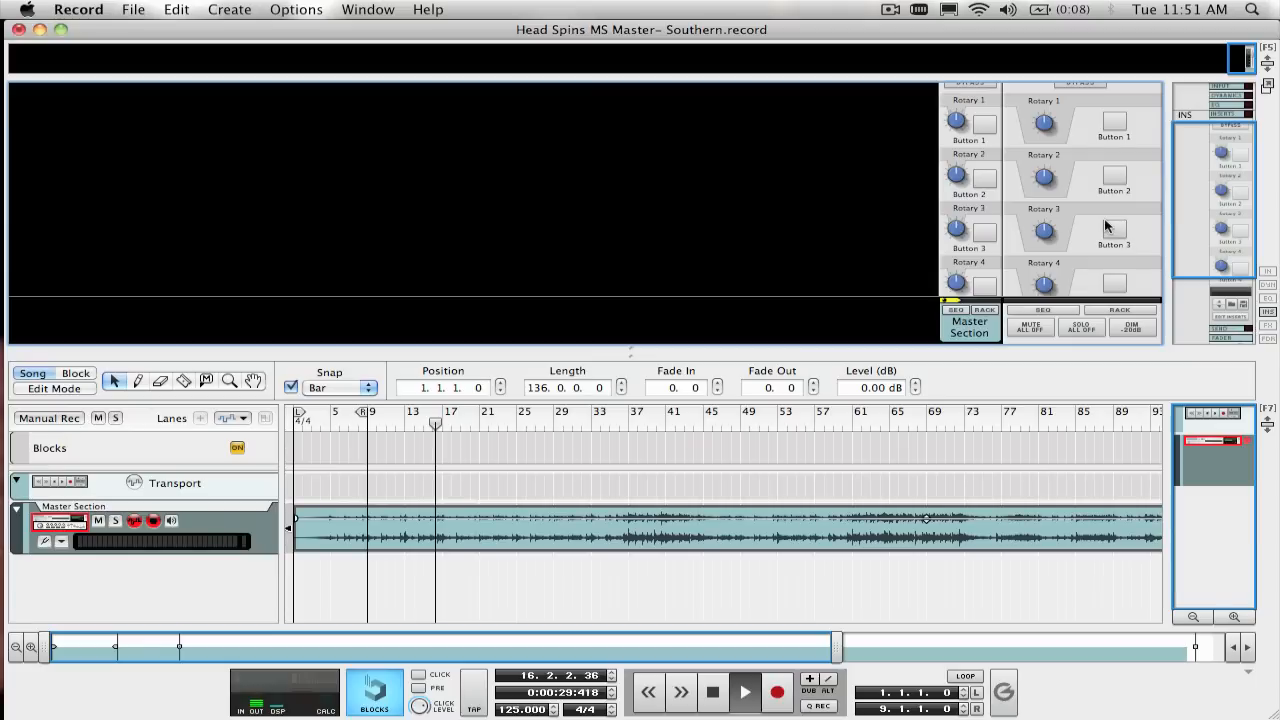
mouse_move(1107, 225)
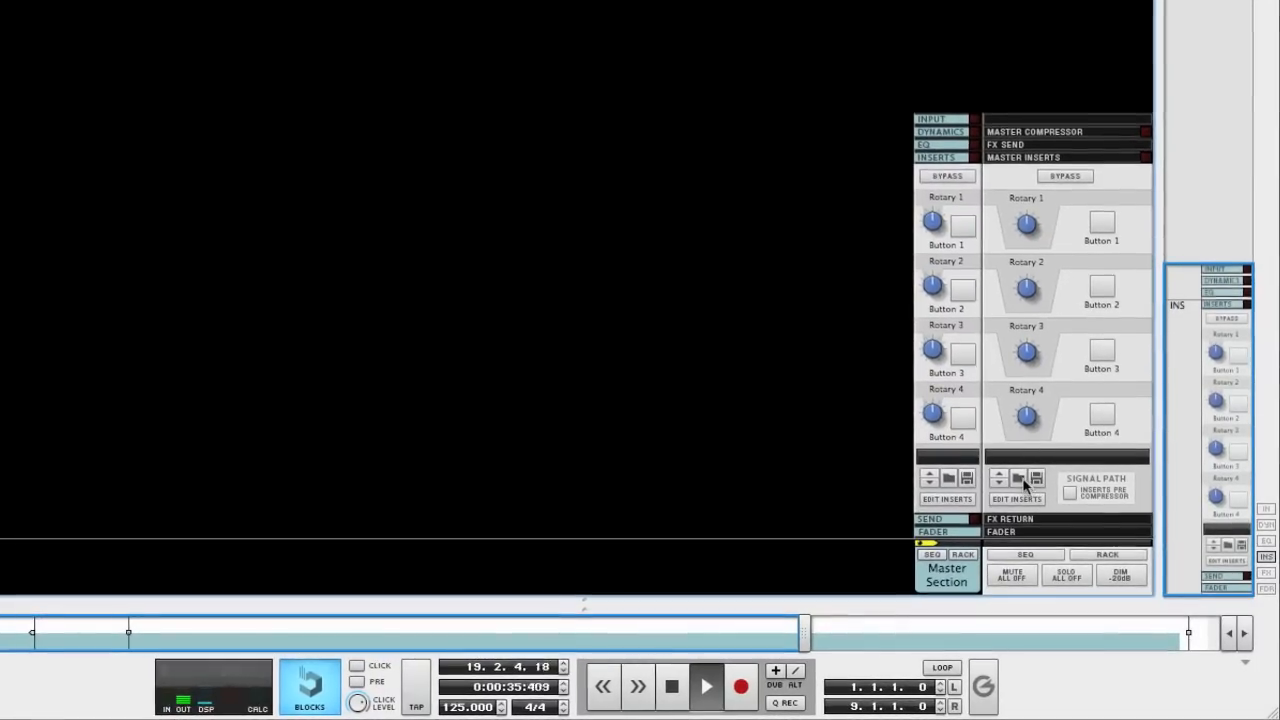
Step: Open the Insert FX patch browser for the Master Section inserts
click(1017, 478)
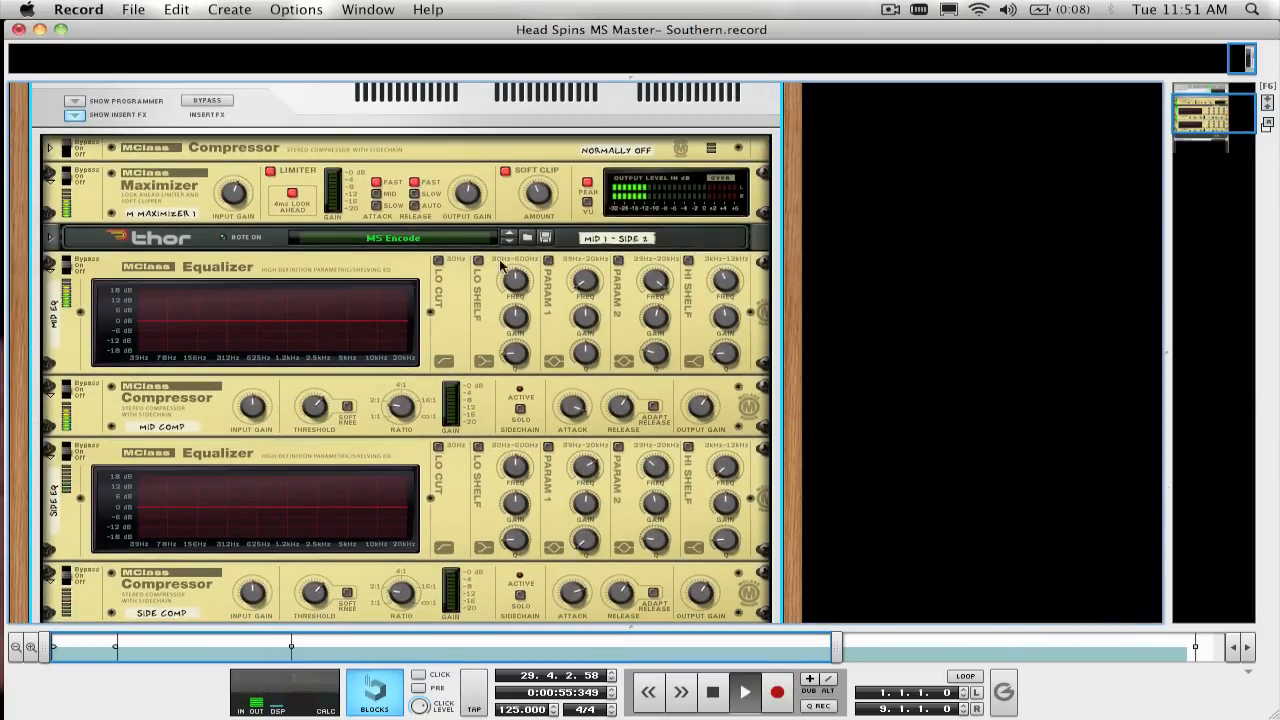
mouse_move(548, 262)
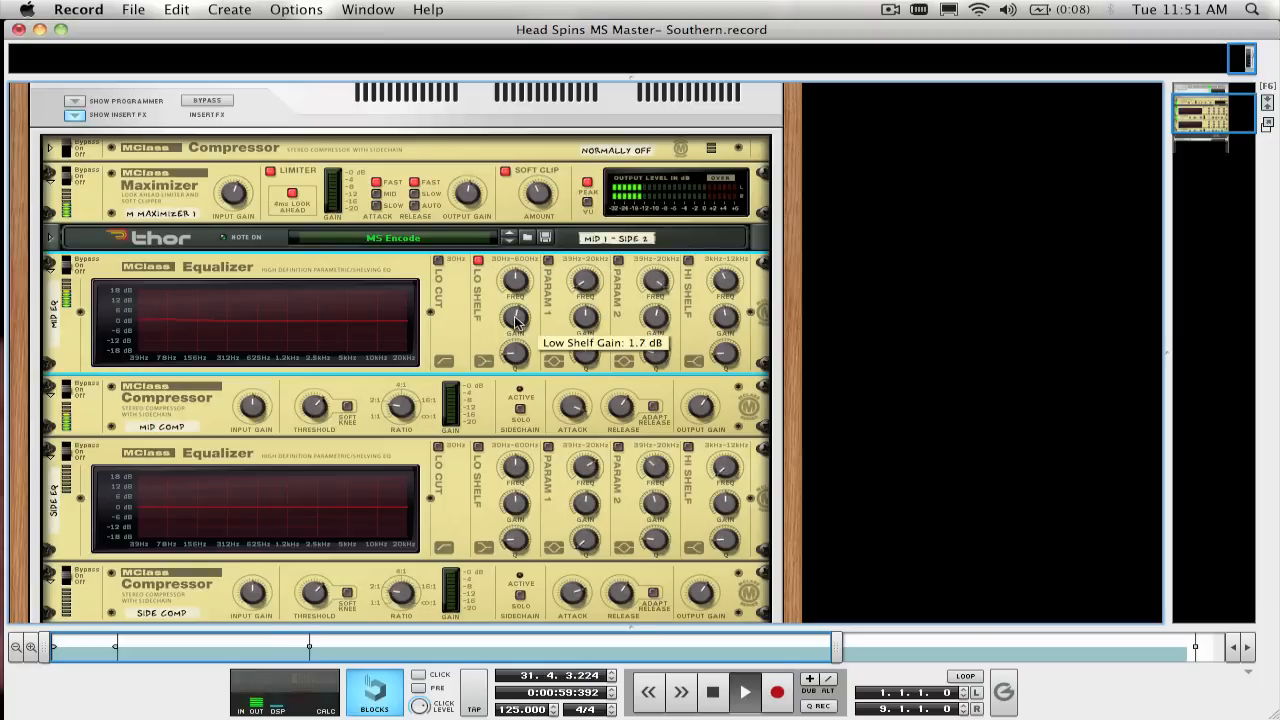
Step: Raise the mid EQ's low shelf gain and sweep its boost toward 1.2 kHz
drag(515, 320, 515, 305)
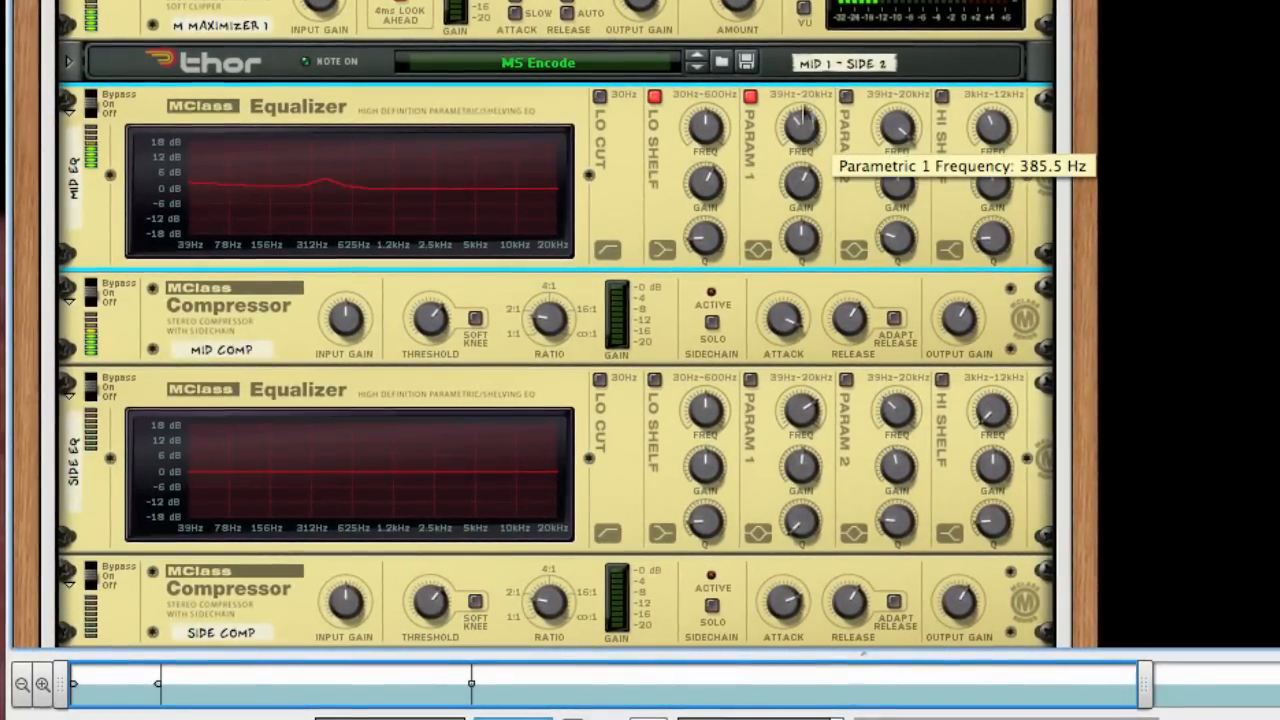
drag(800, 125, 810, 100)
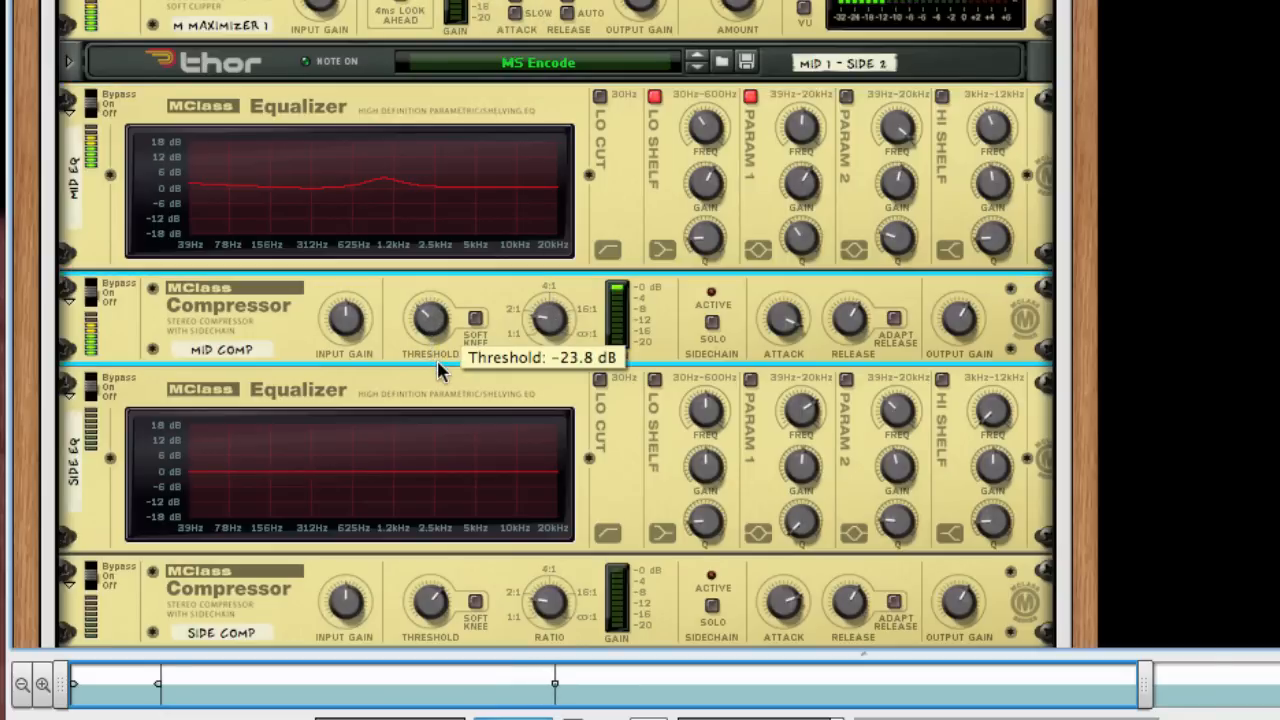
mouse_move(430, 318)
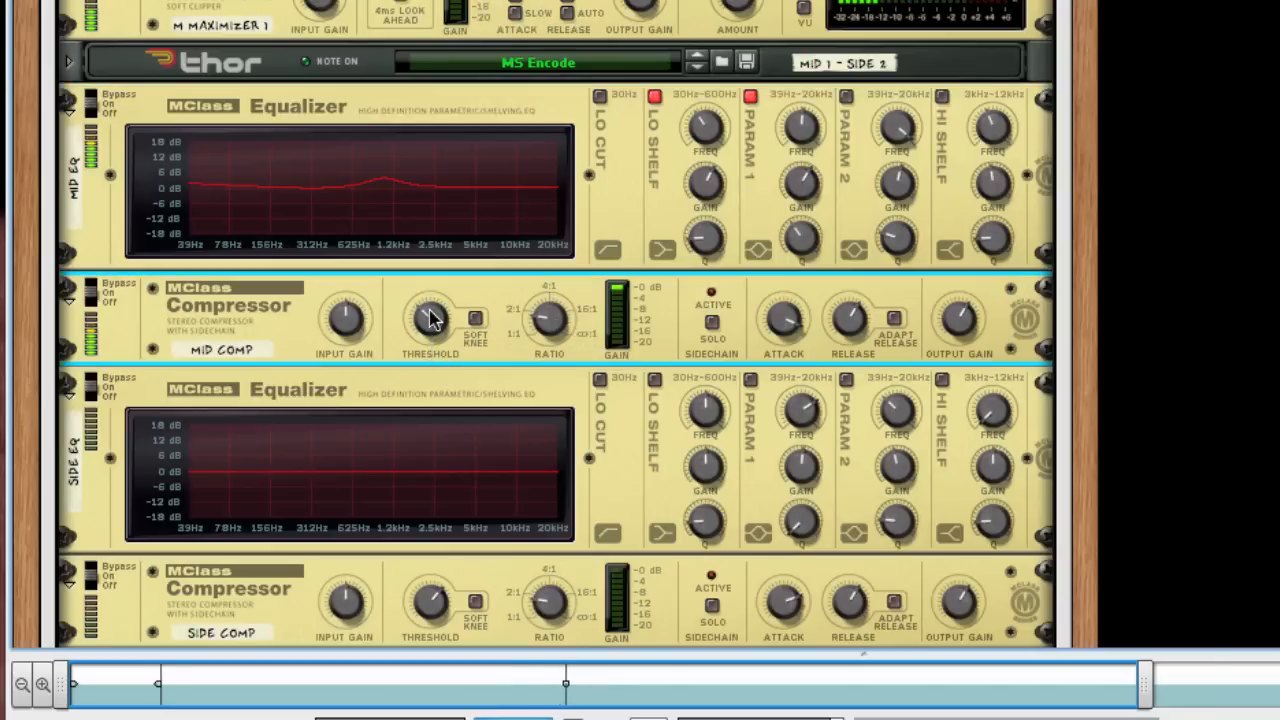
mouse_move(548, 318)
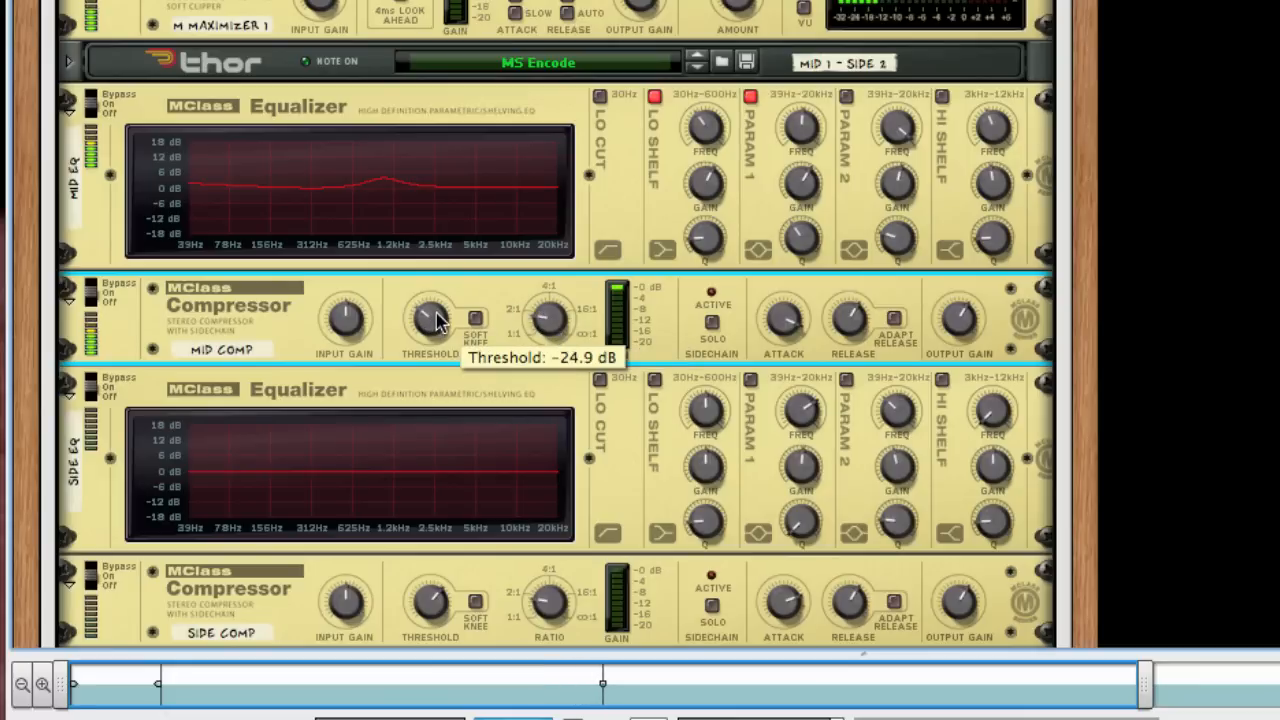
mouse_move(800, 185)
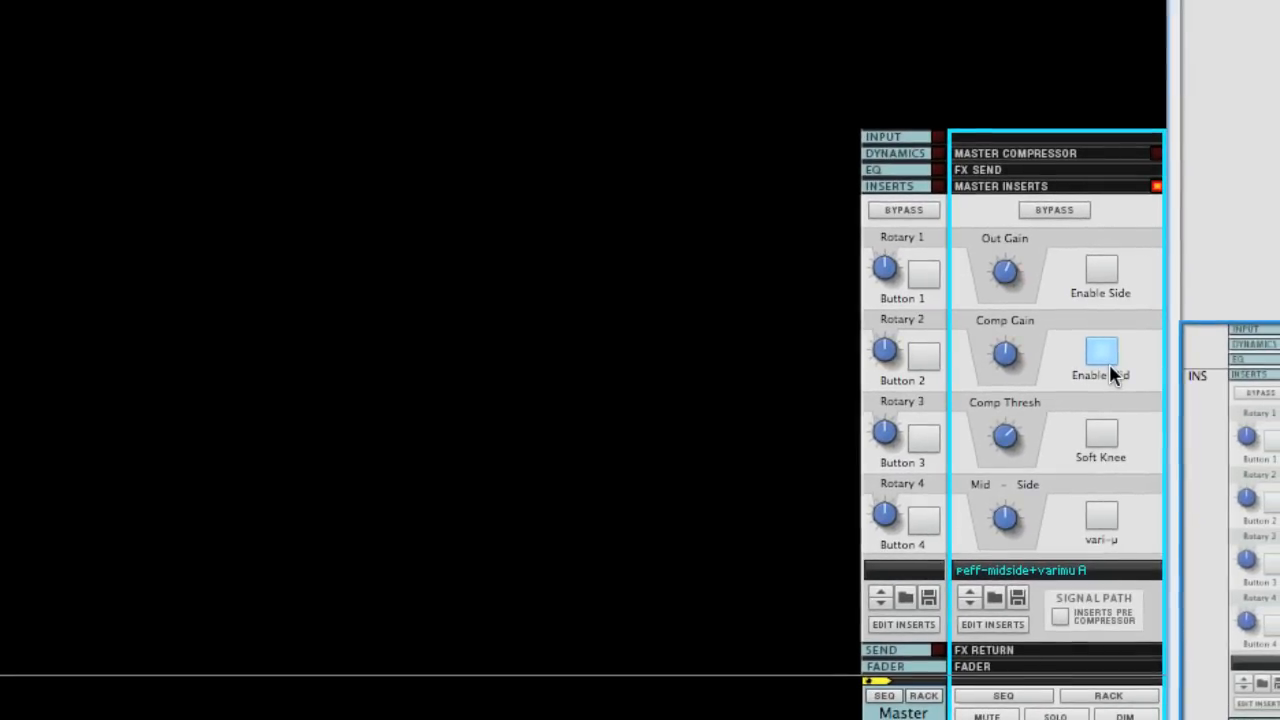
Step: Switch off mid-only monitoring, then enable side monitoring
click(1100, 350)
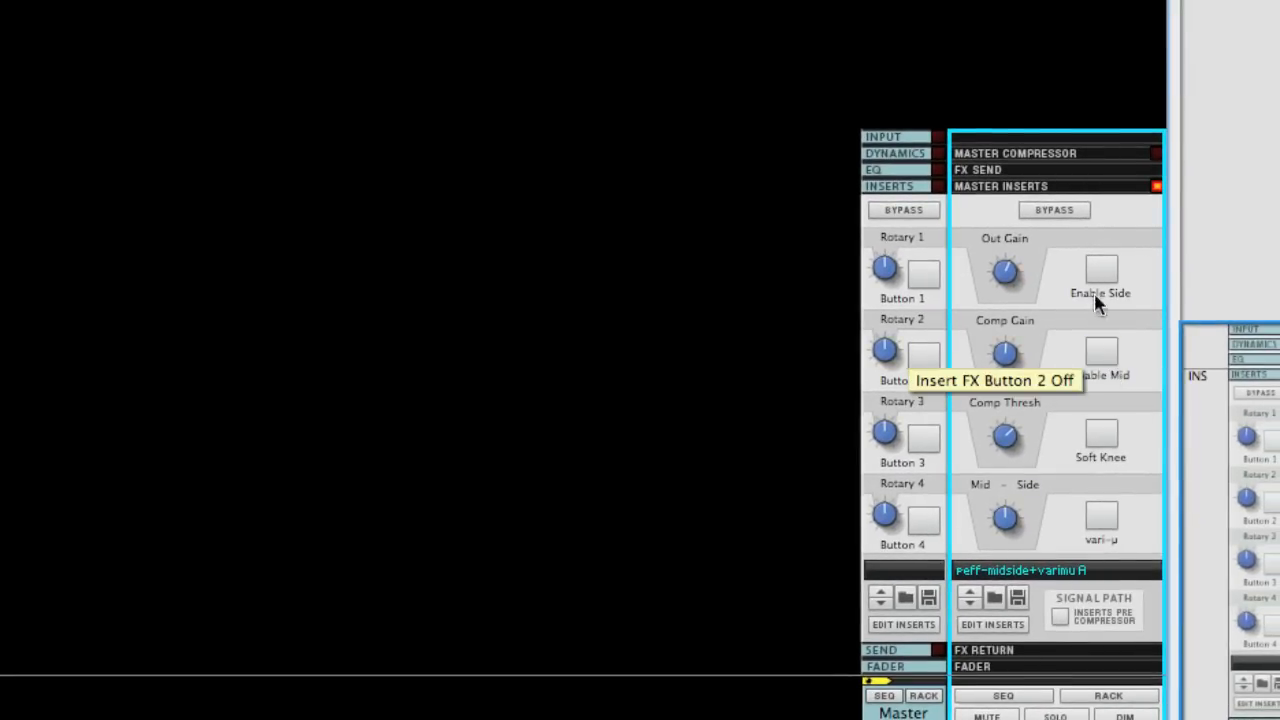
click(1100, 270)
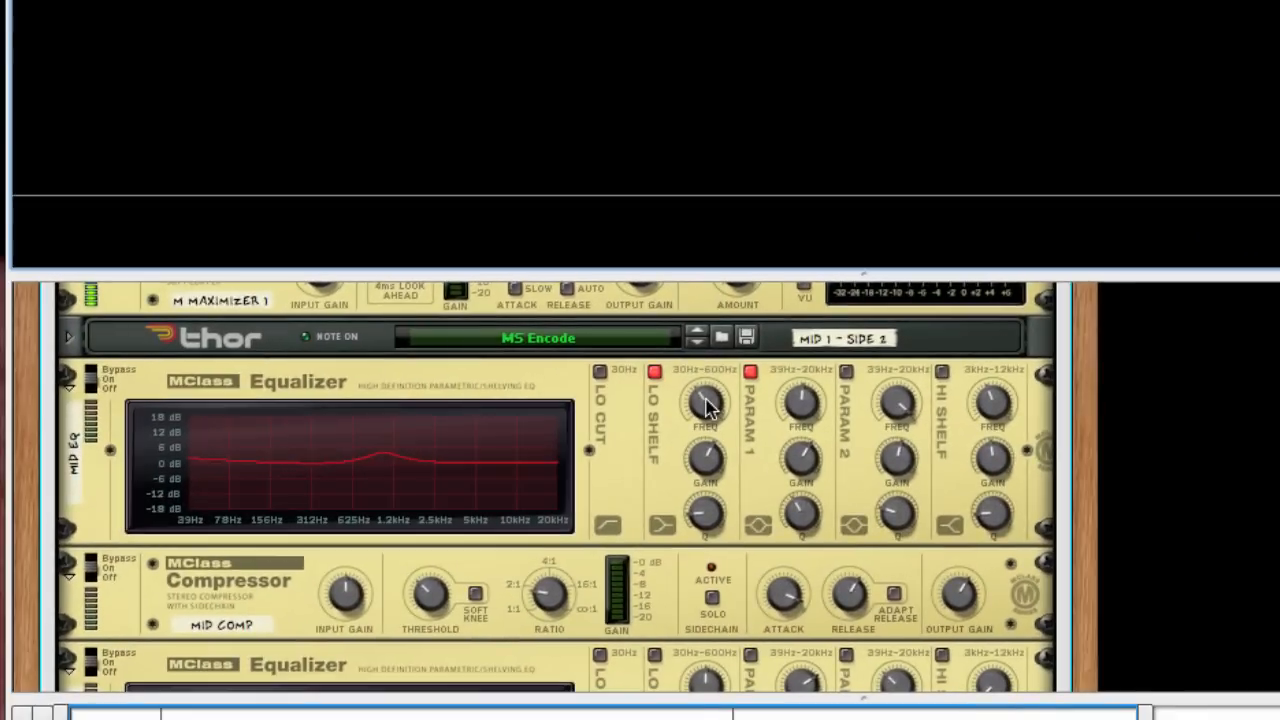
Step: Set side EQ low shelf to 0 dB, side compressor threshold near -22 dB, and toggle side EQ bypass
scroll(down, 3)
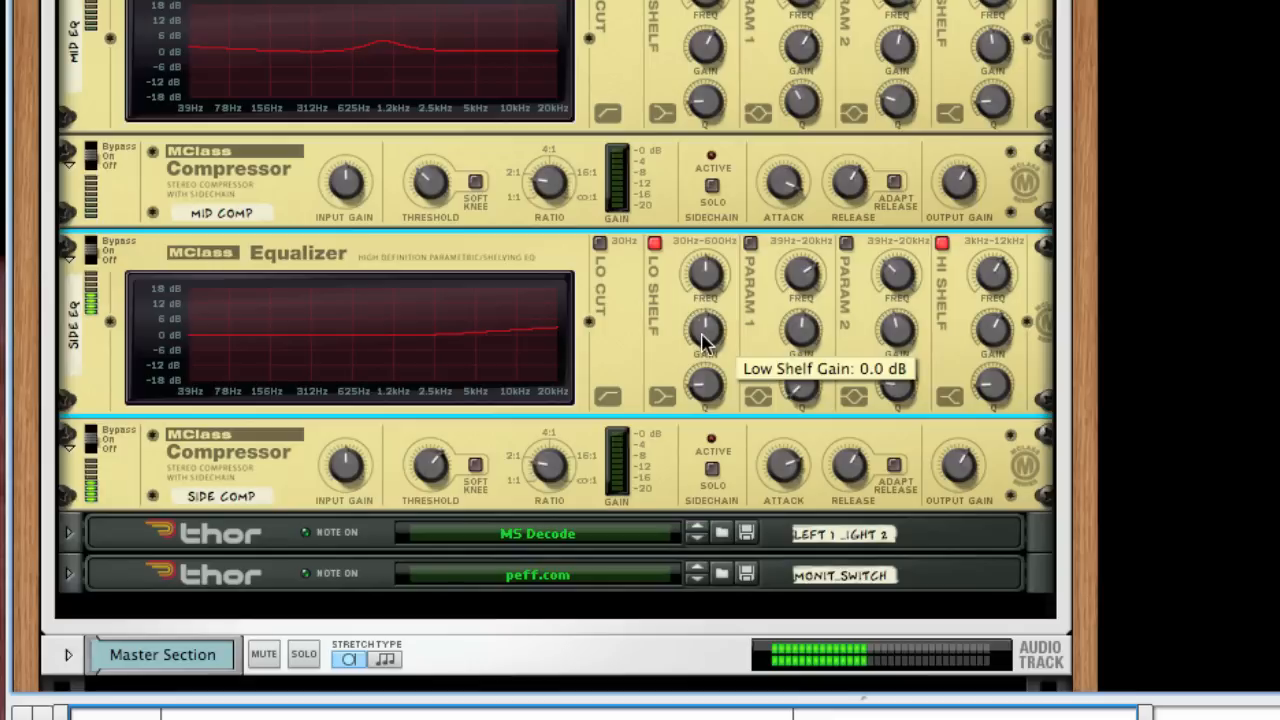
drag(705, 330, 705, 345)
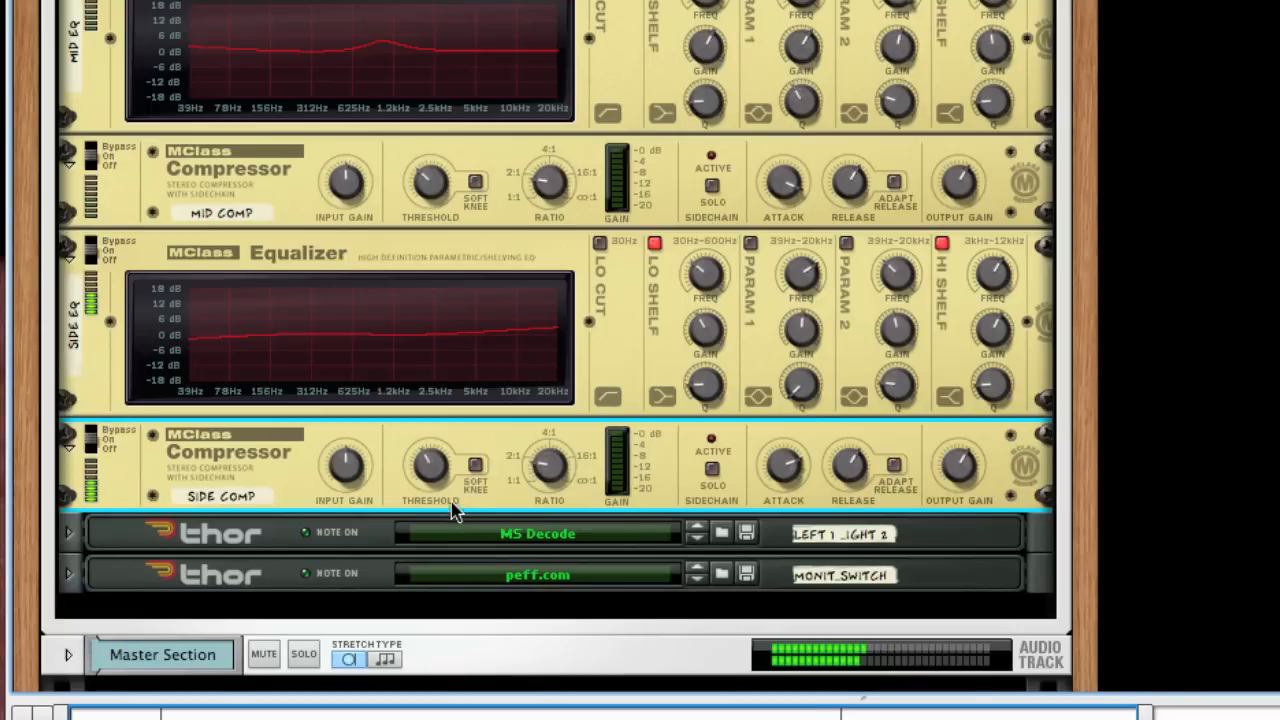
drag(430, 467, 430, 450)
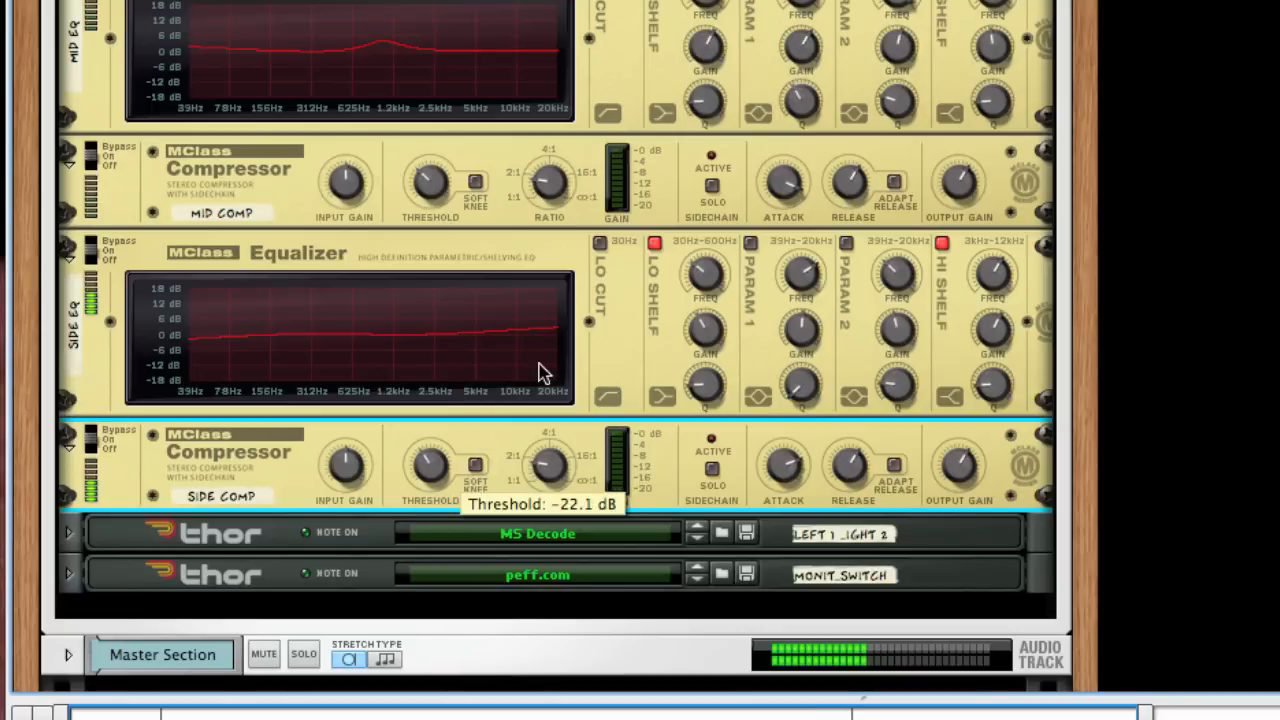
mouse_move(130, 248)
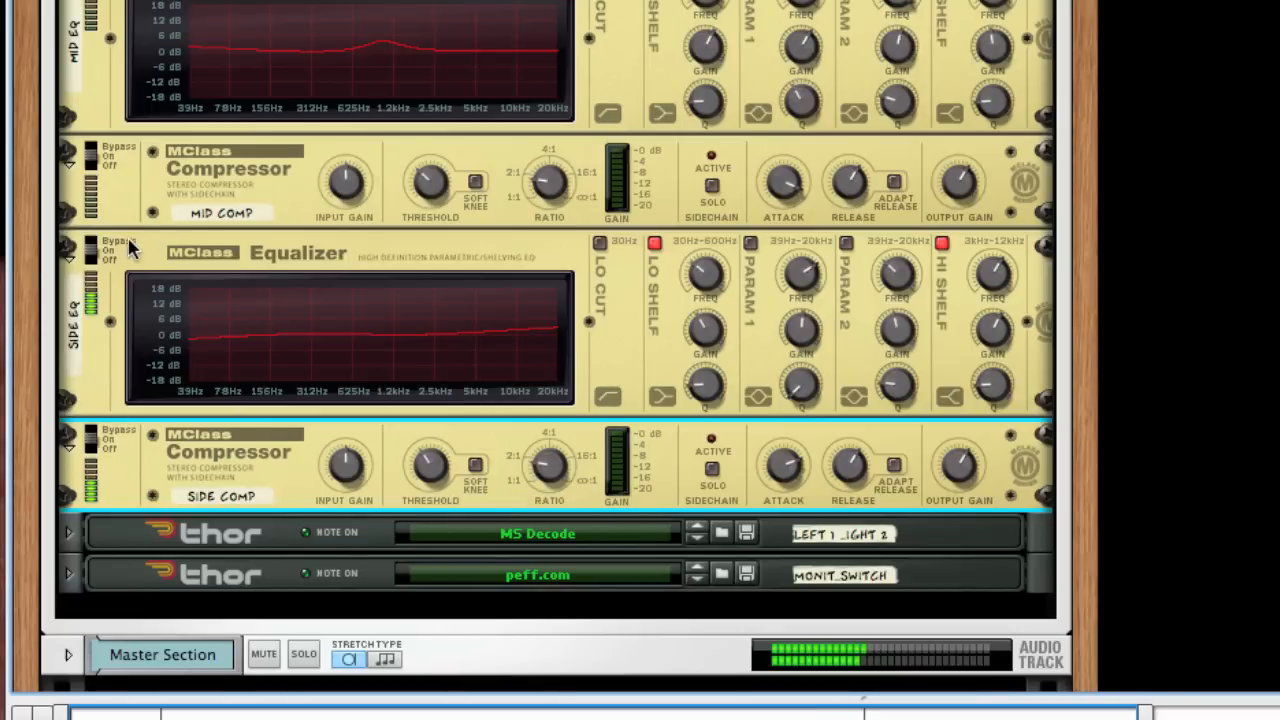
mouse_move(95, 250)
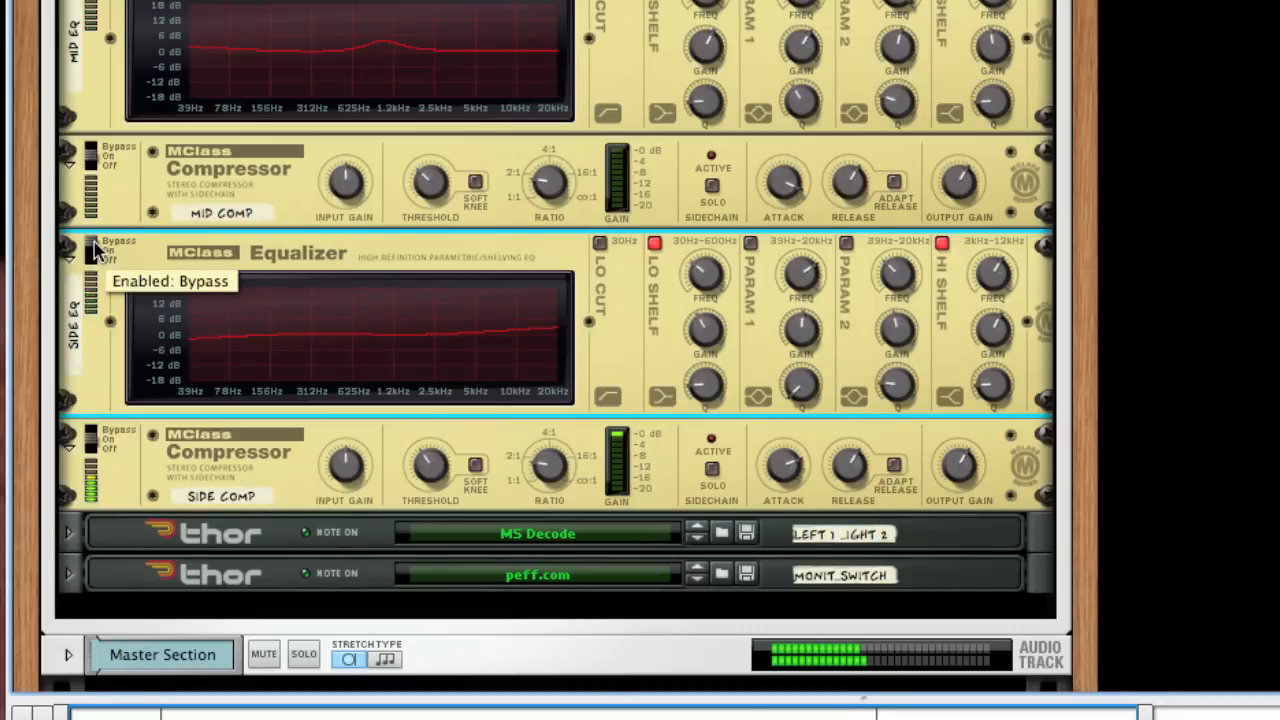
click(92, 252)
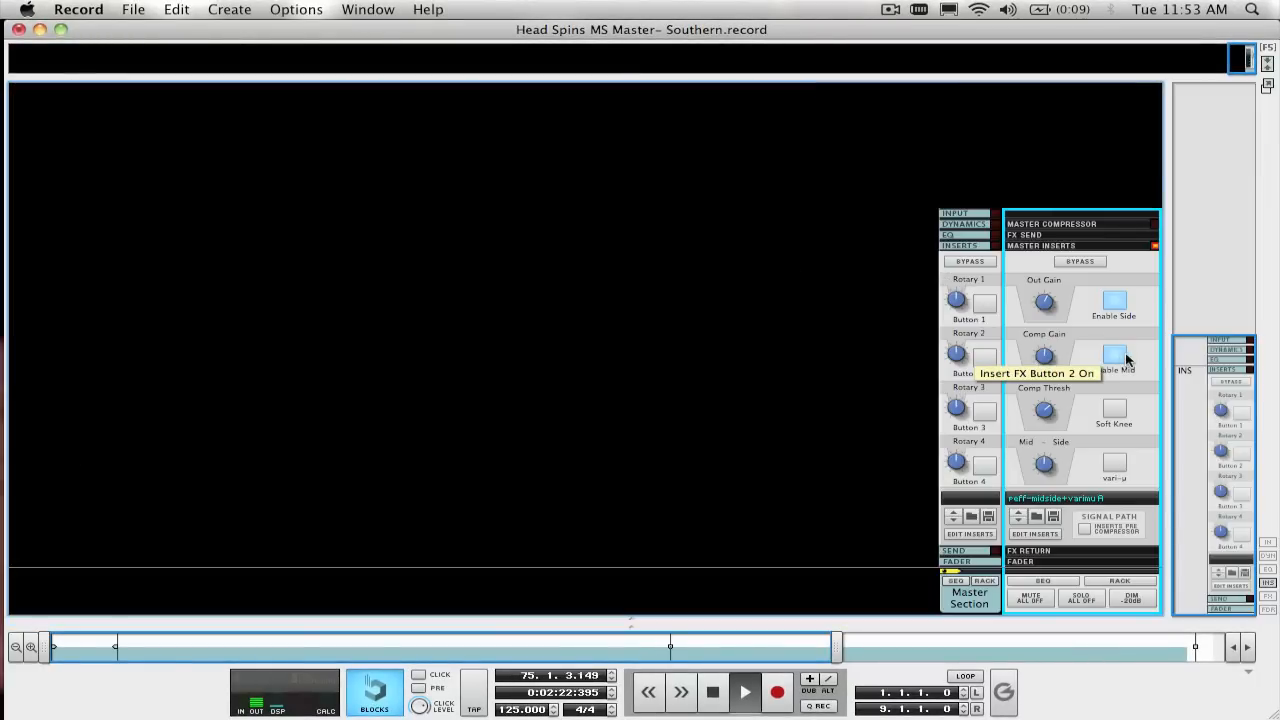
mouse_move(1087, 269)
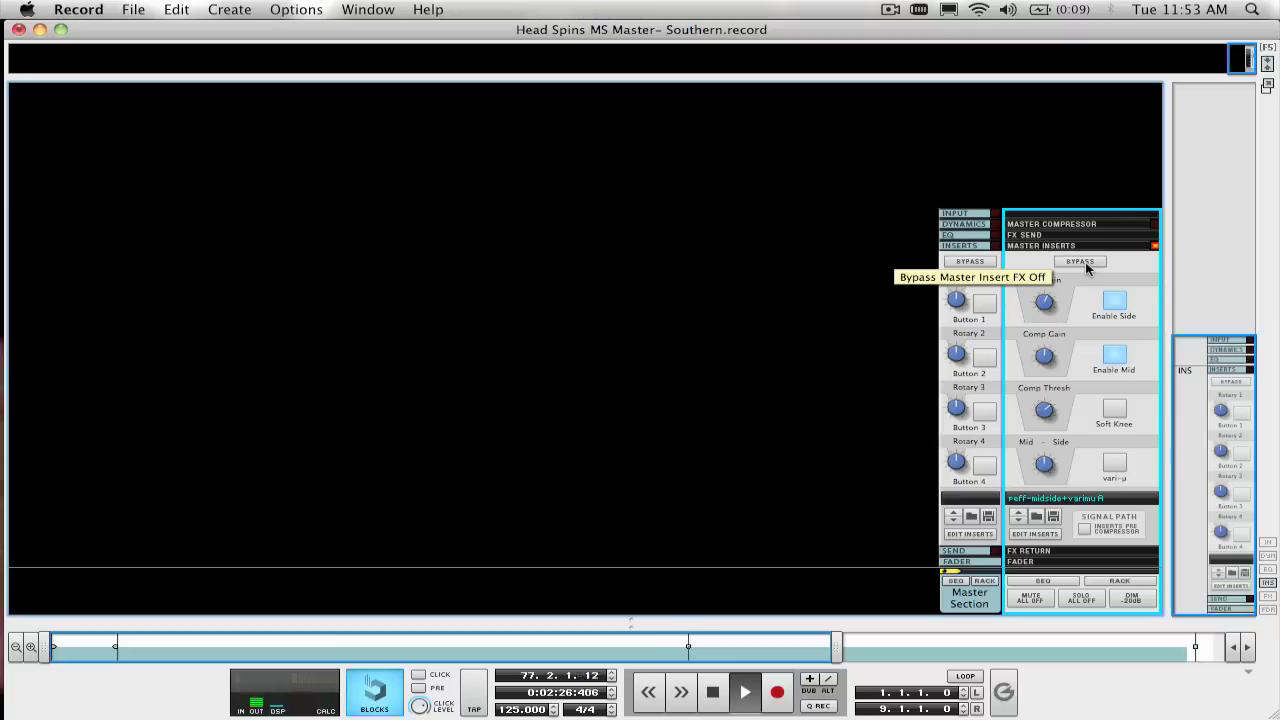
Step: Bypass and restore the mastering inserts twice for comparison, leaving them active
click(1079, 261)
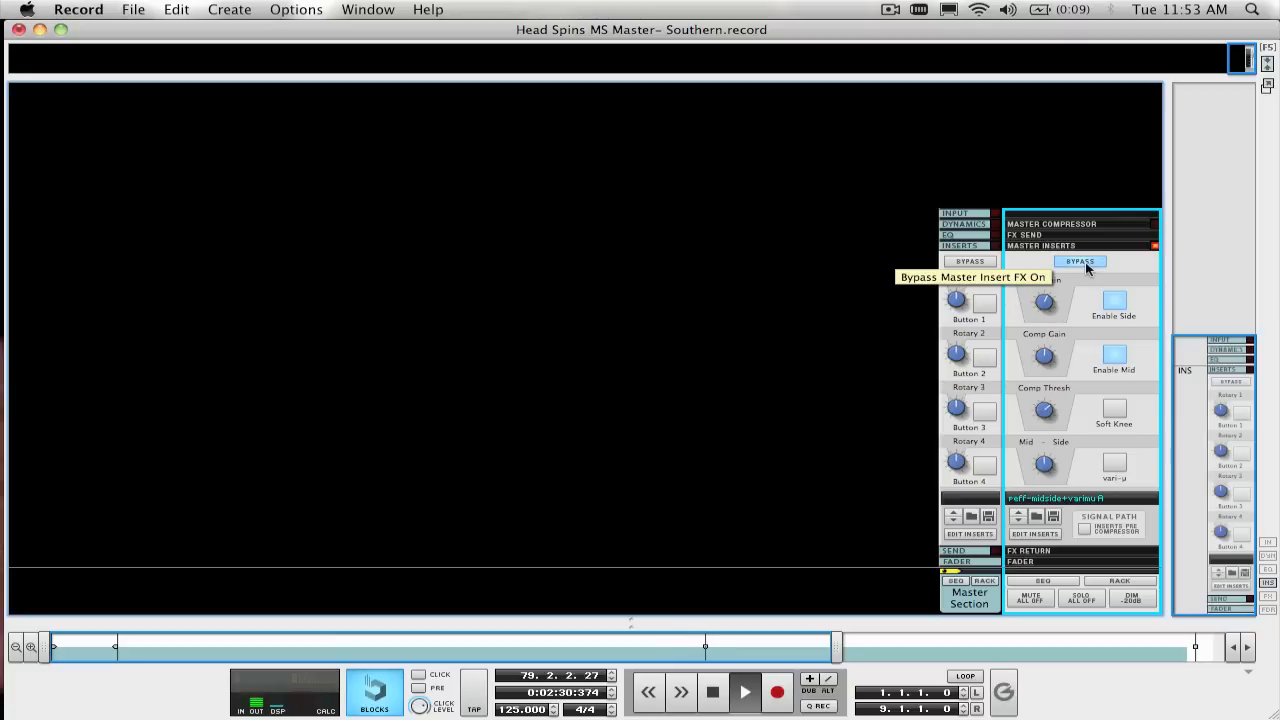
click(1079, 261)
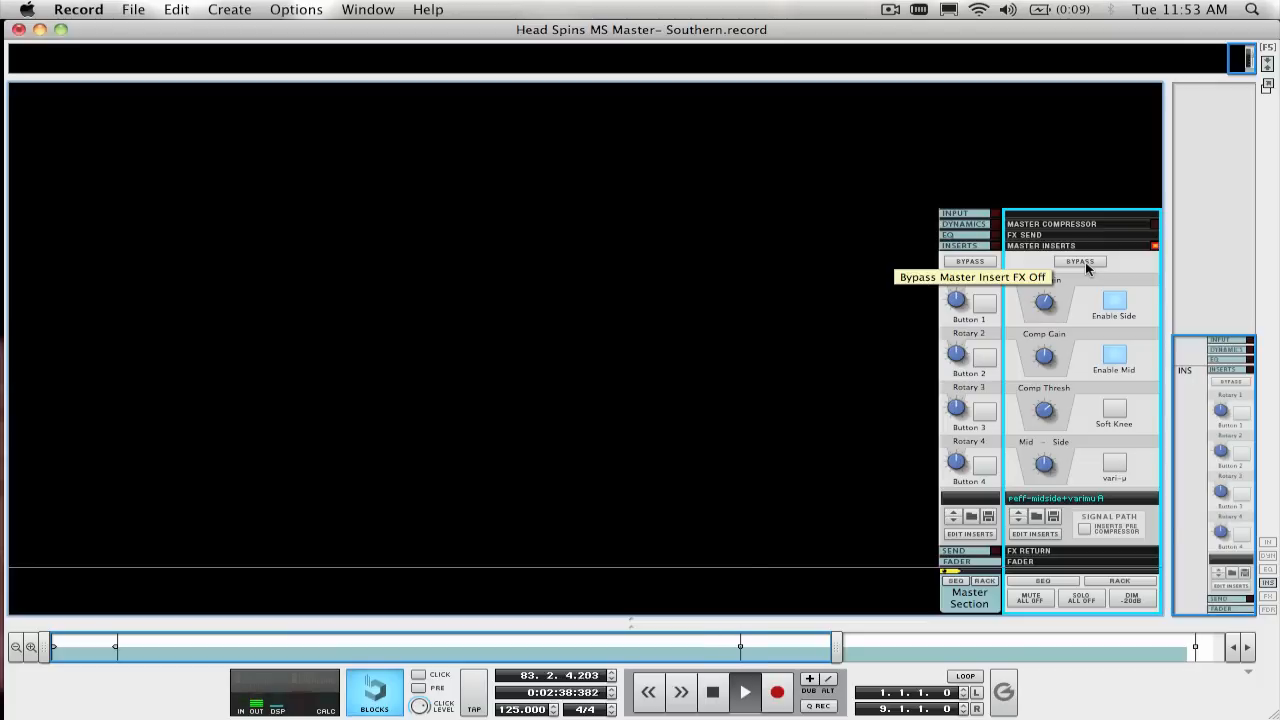
click(1080, 261)
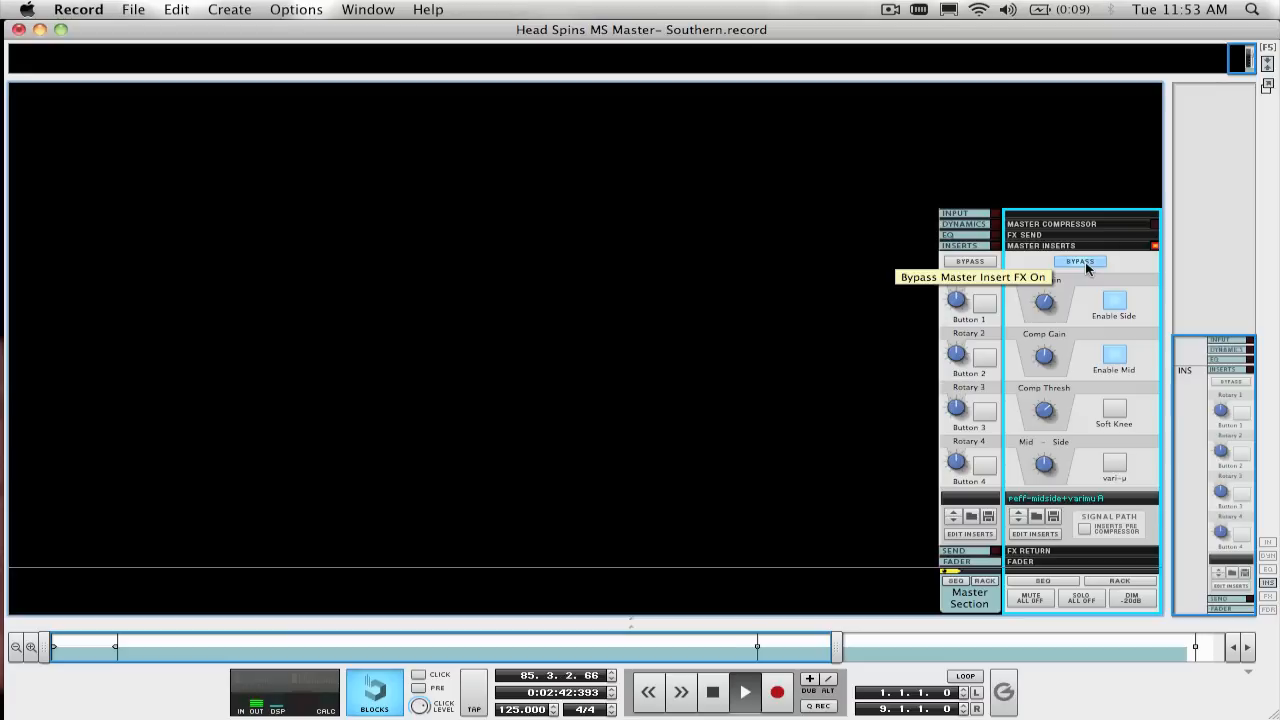
click(1079, 261)
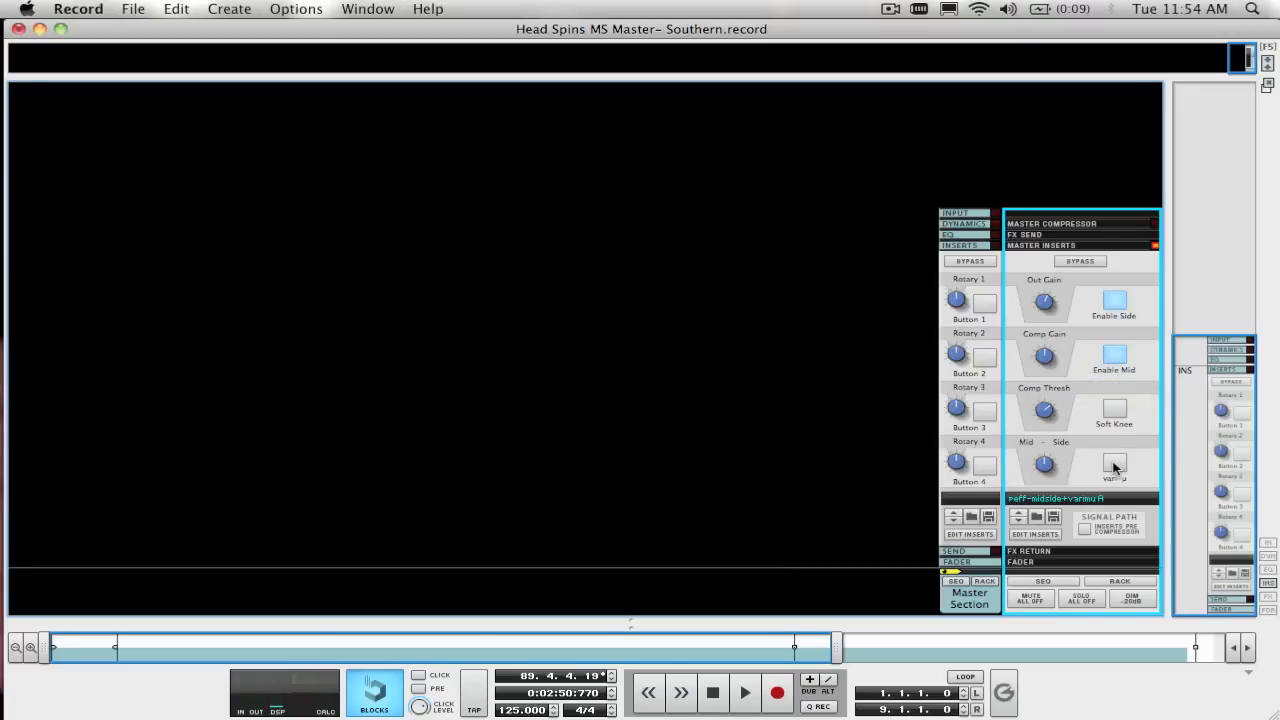
mouse_move(1114, 463)
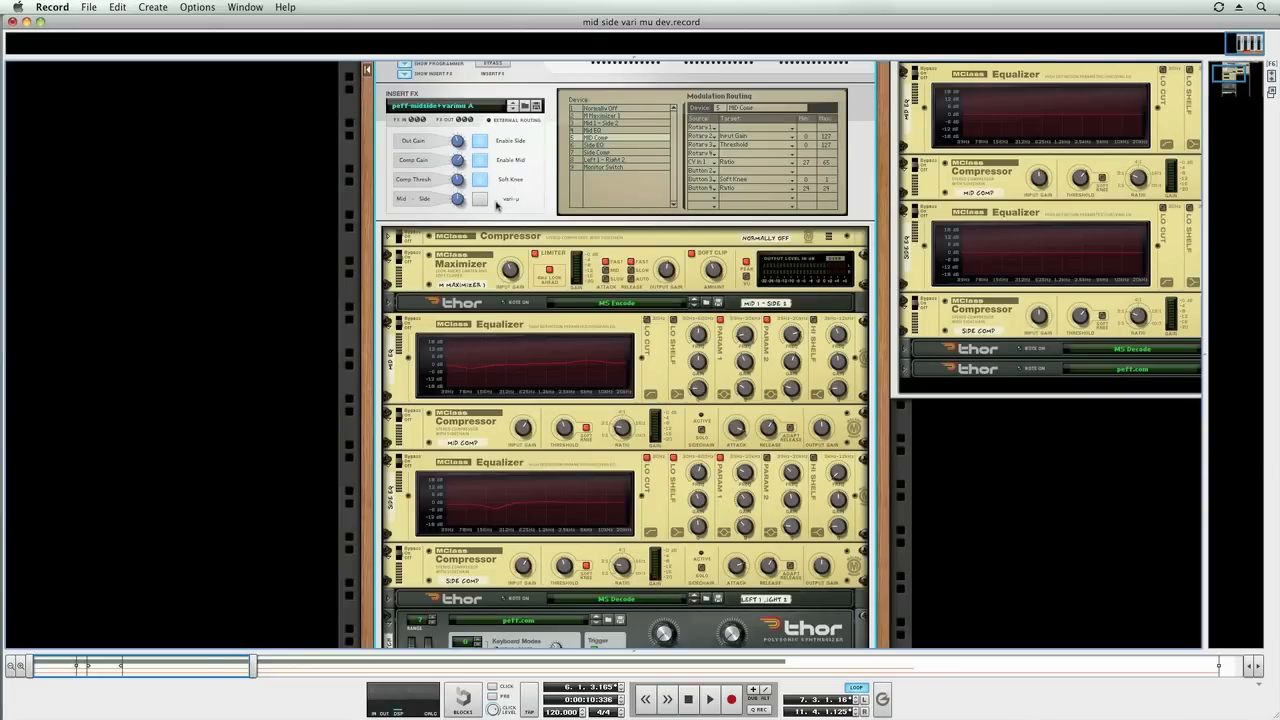
mouse_move(481, 200)
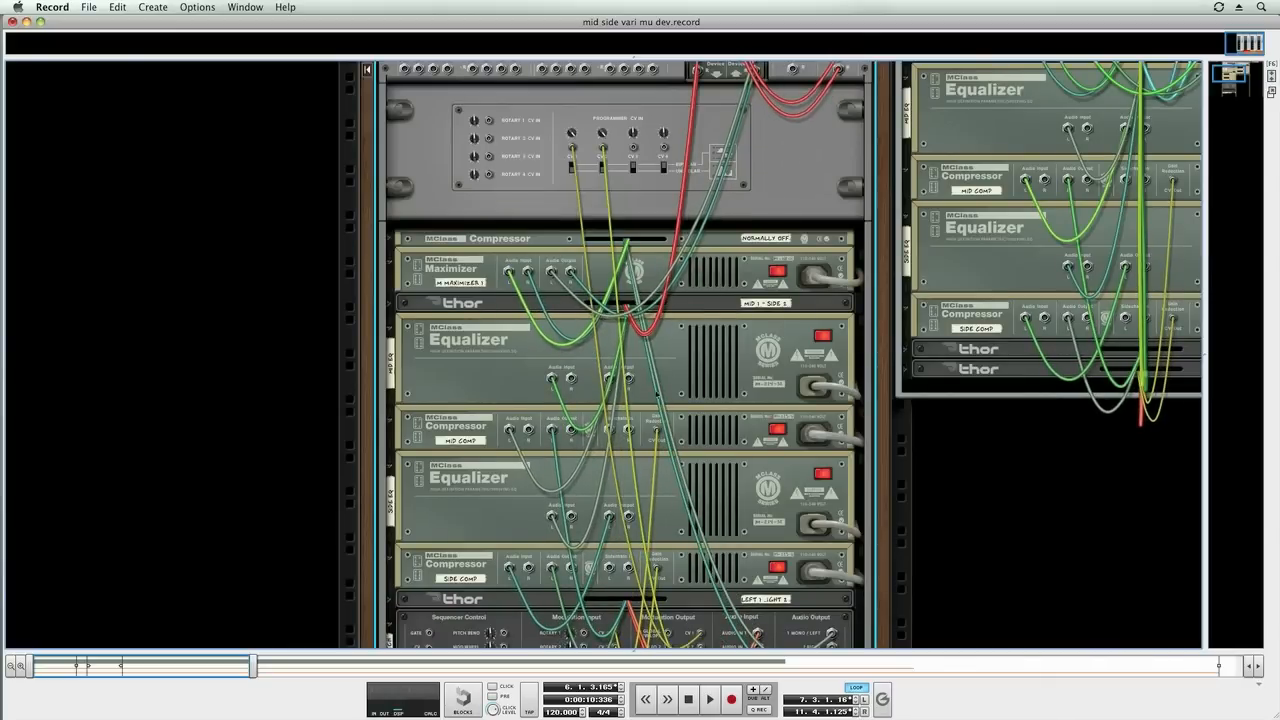
mouse_move(650, 430)
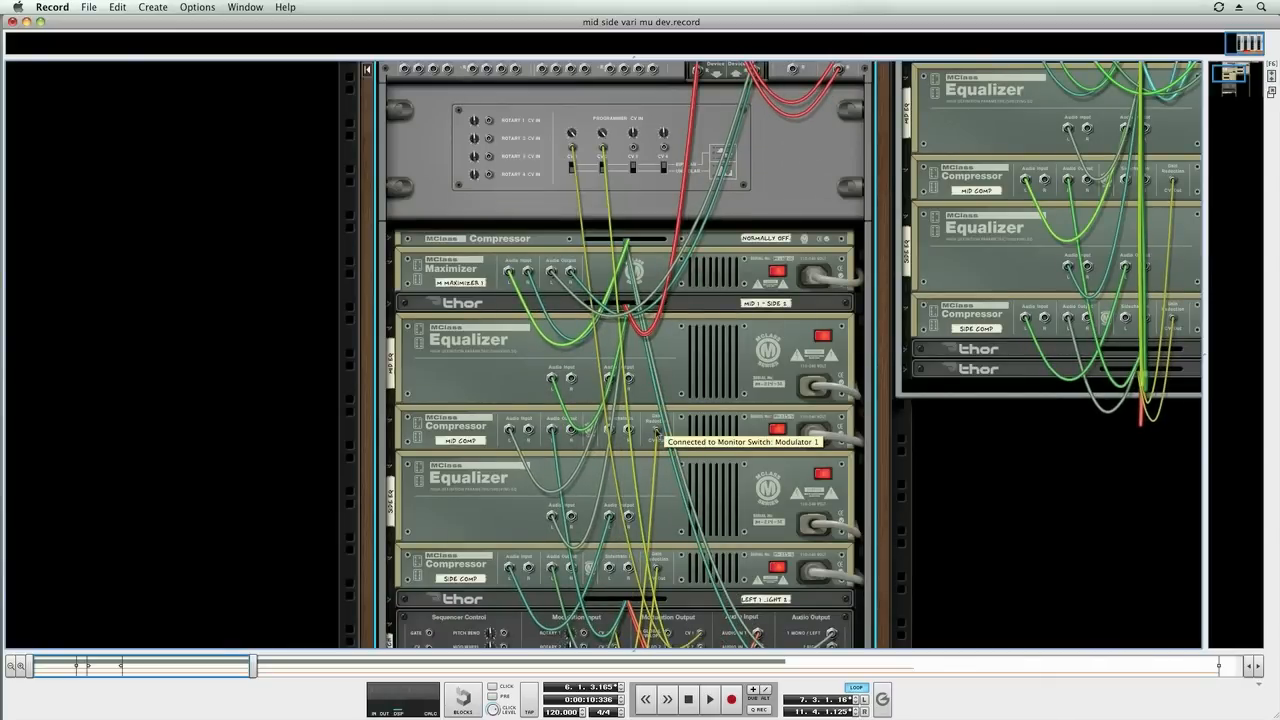
mouse_move(618, 143)
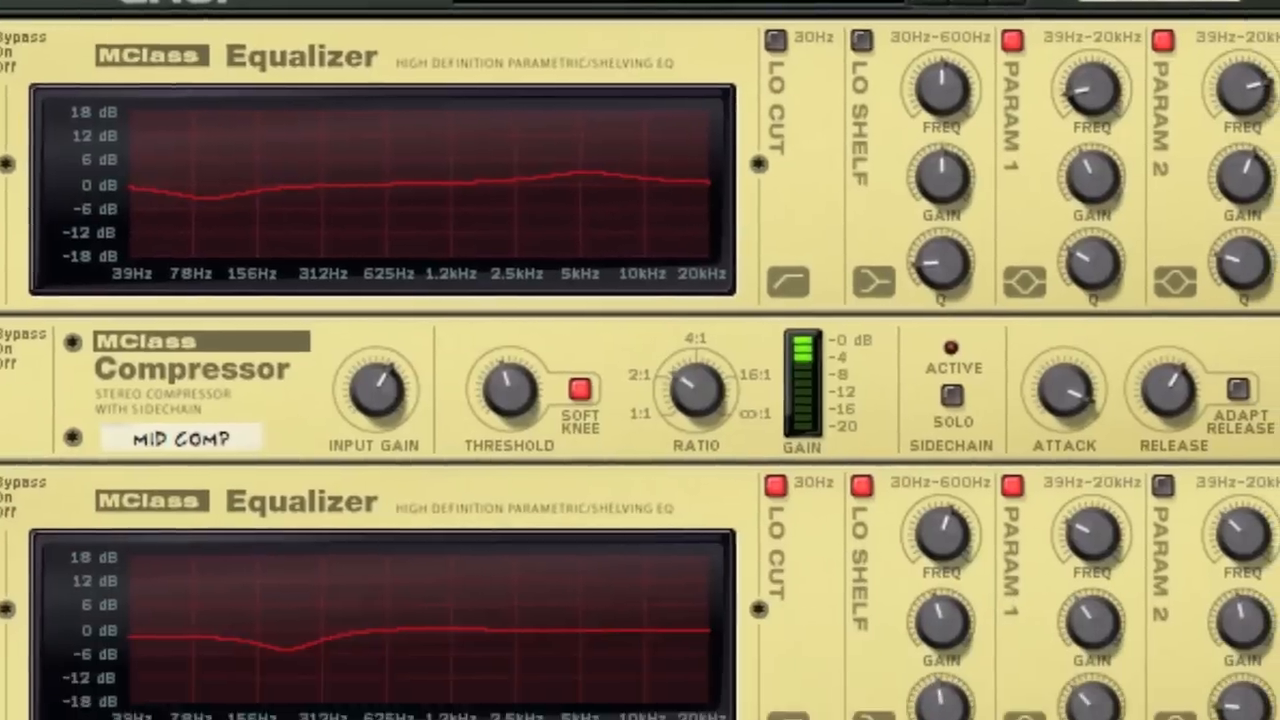
Step: Scroll down to the Combinator's EQ and compressor devices in the dev project
scroll(down, 3)
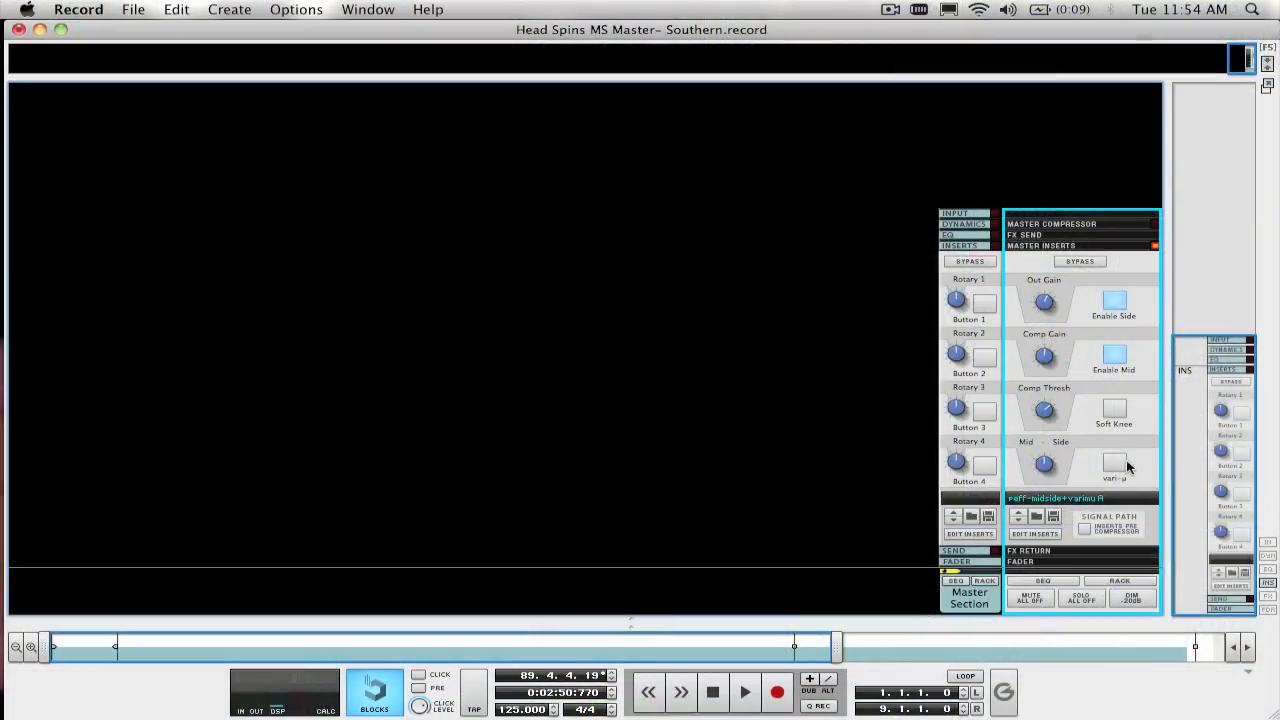
mouse_move(1114, 465)
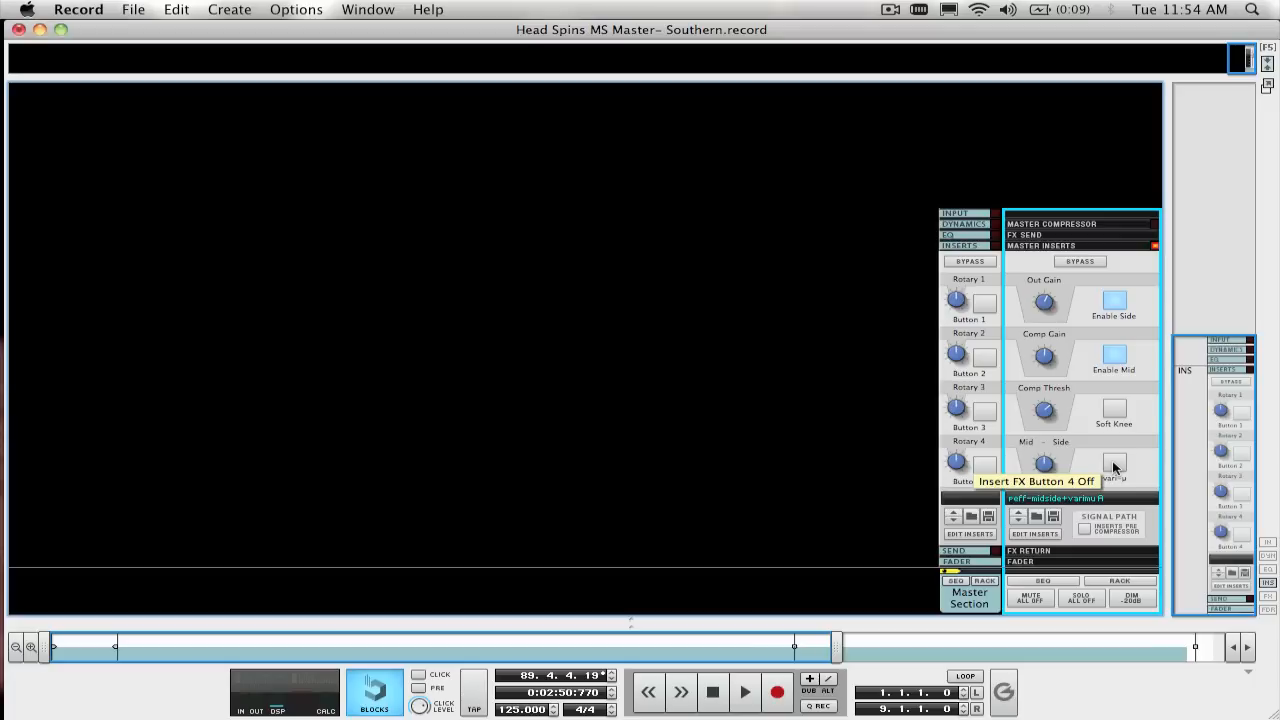
Step: Turn on vari-mu compression in the mid-side insert patch
click(745, 692)
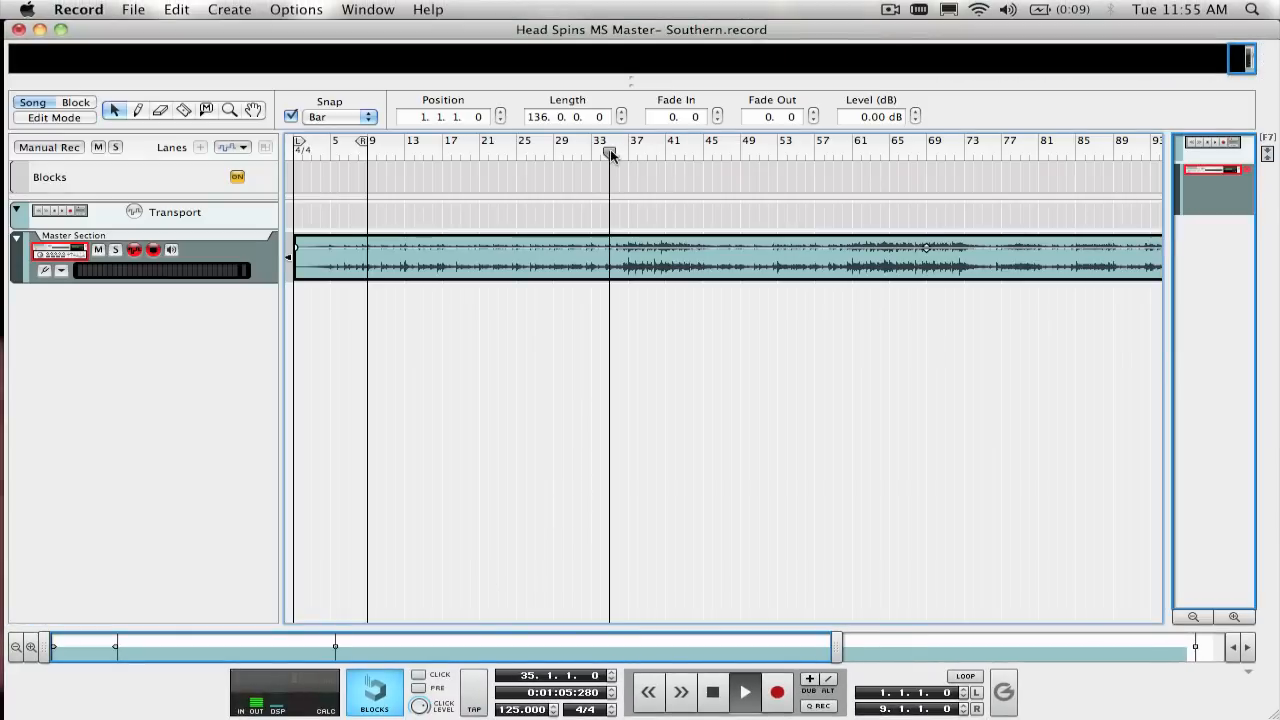
Step: Jump the song position to around bar 33
click(618, 152)
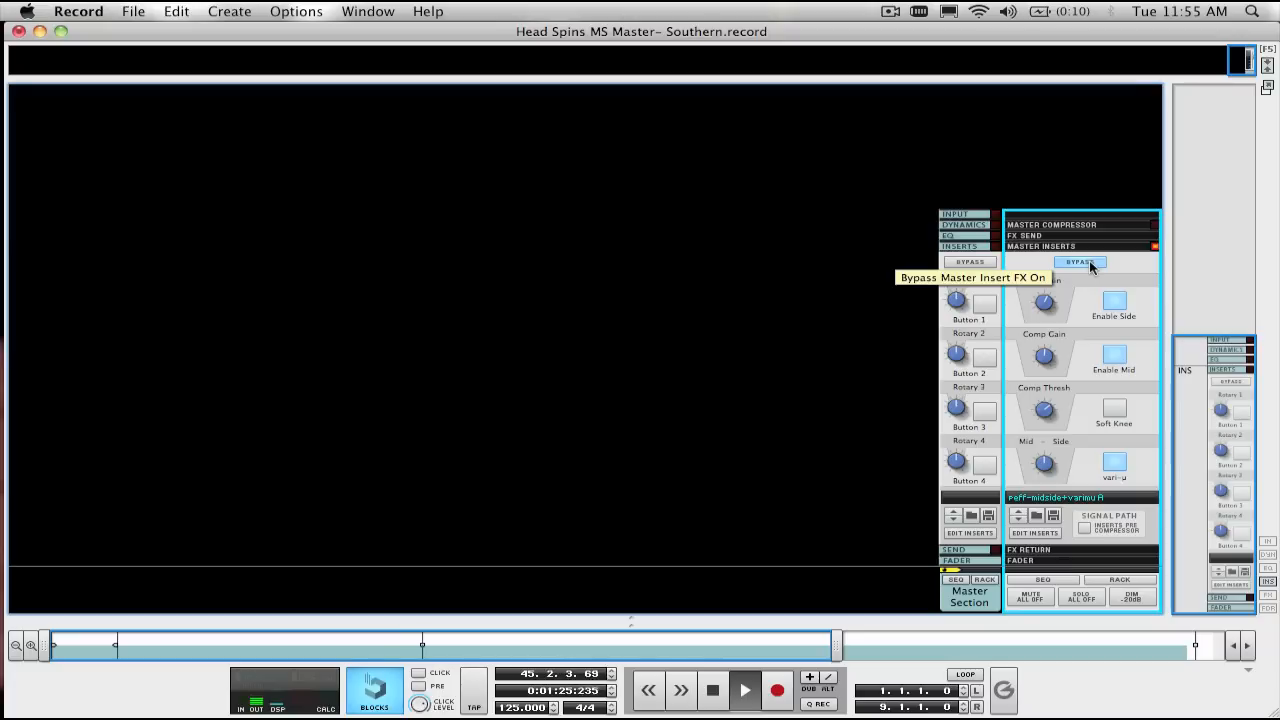
Step: Toggle the master inserts on, off and on again to A/B the vari-mu processing
click(1080, 261)
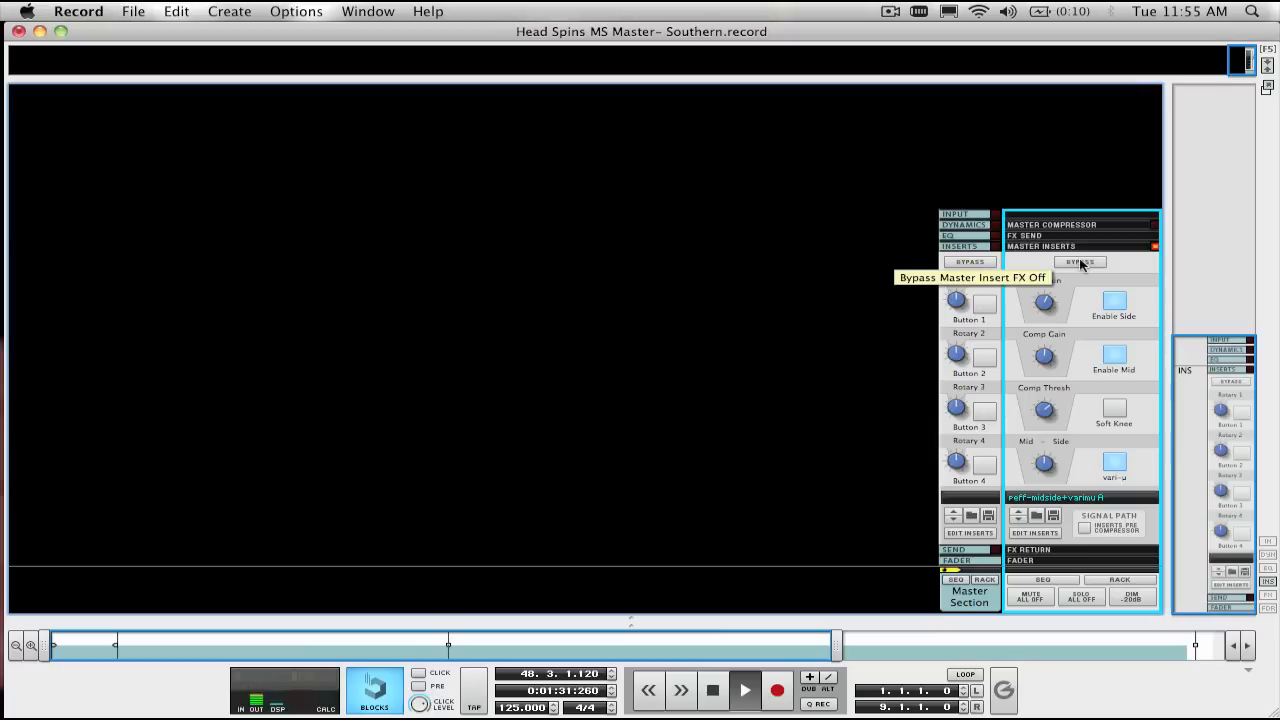
click(1080, 261)
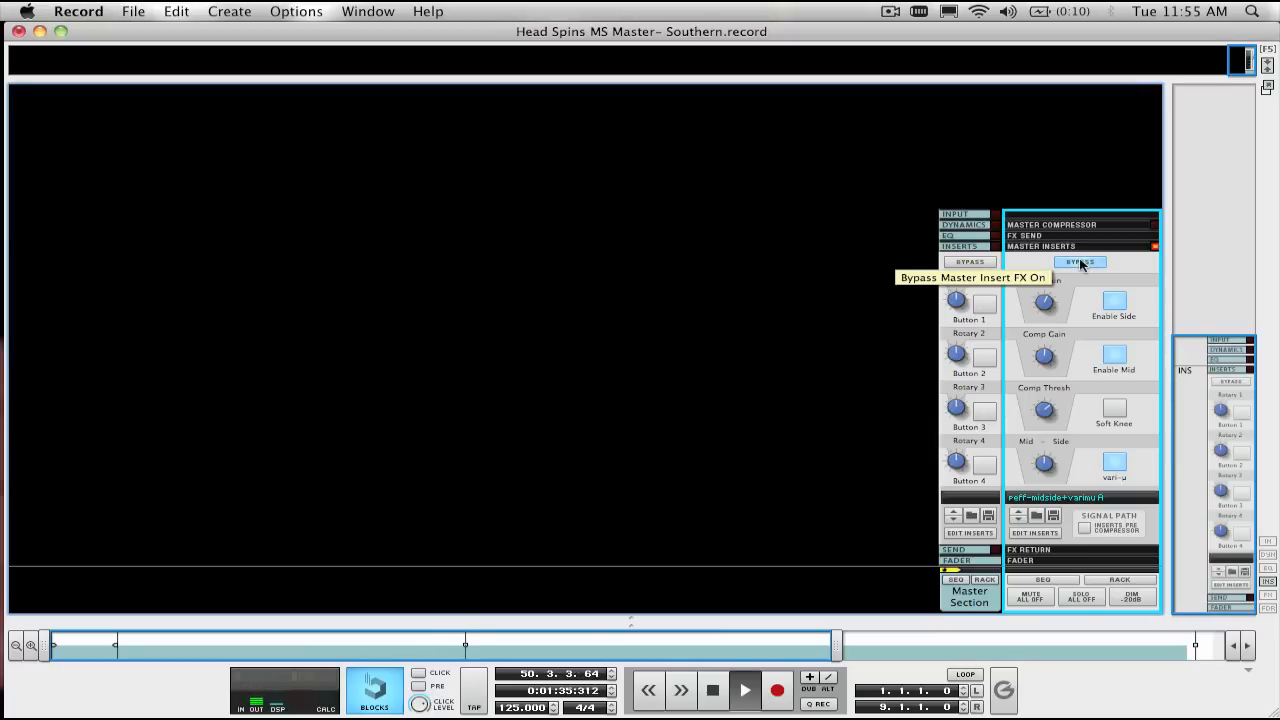
click(1080, 261)
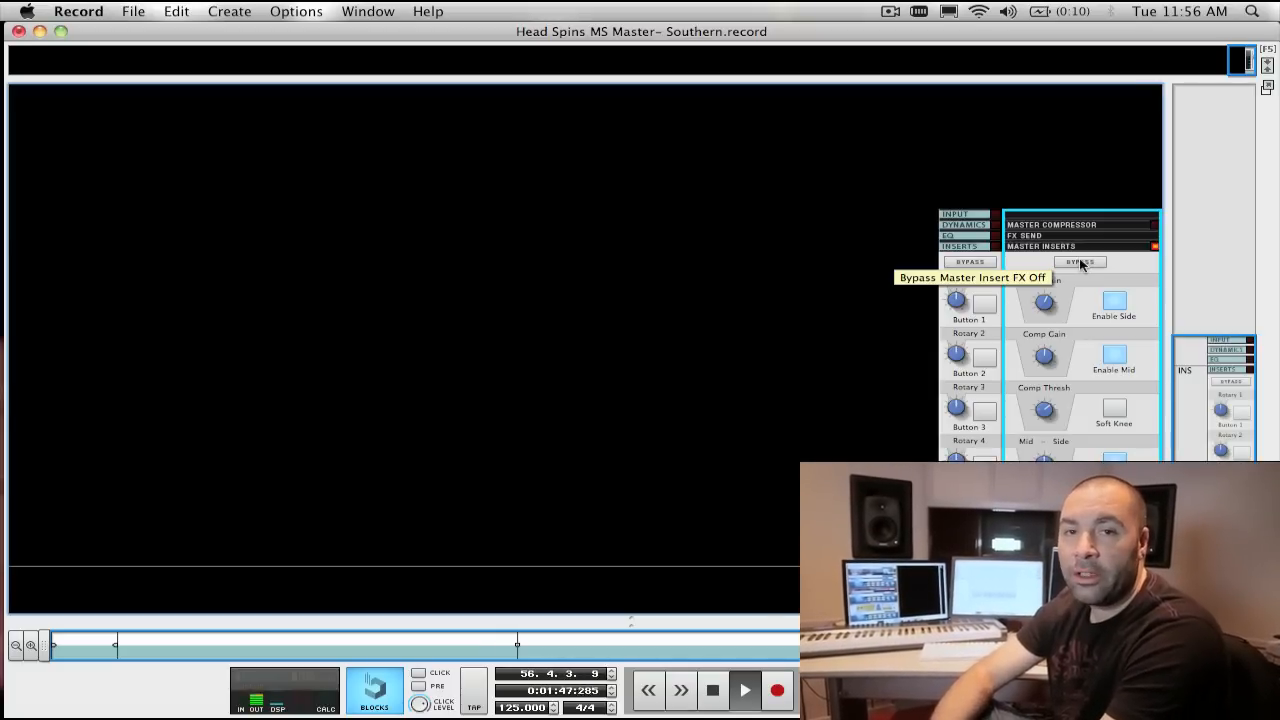
Step: Bypass and restore the master inserts twice more, leaving them active, then stop playback
click(1080, 261)
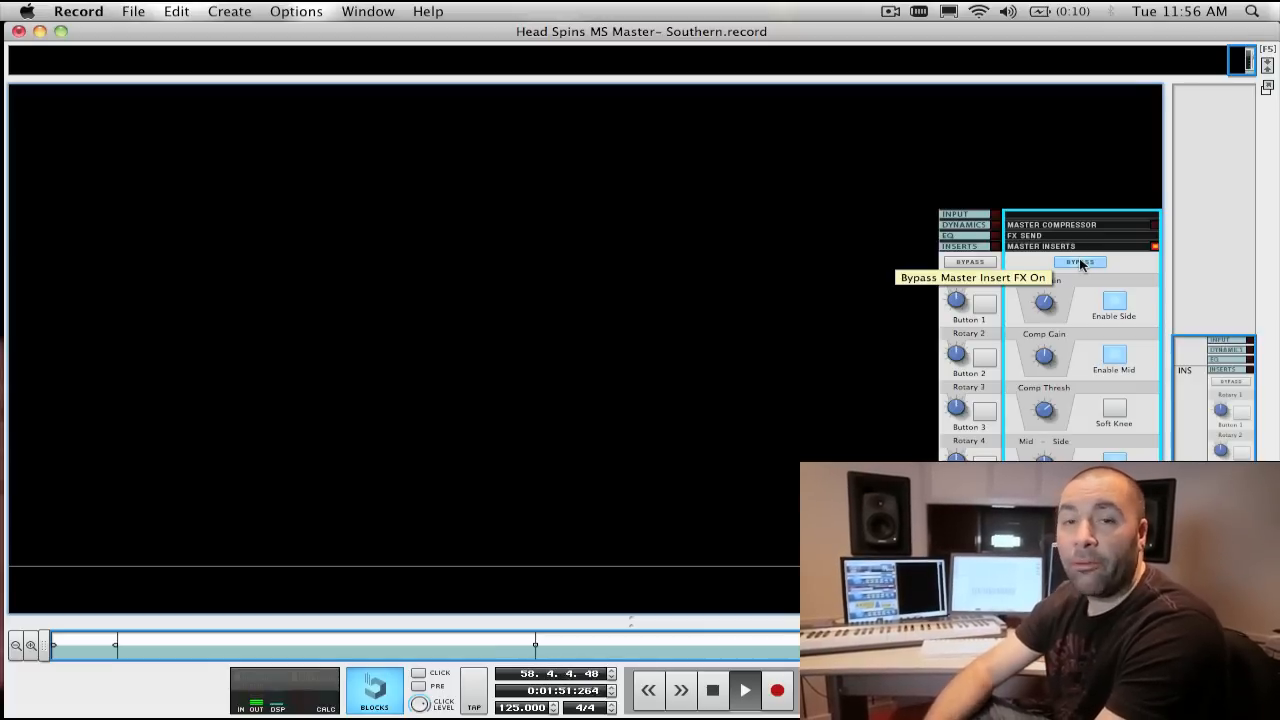
click(1079, 262)
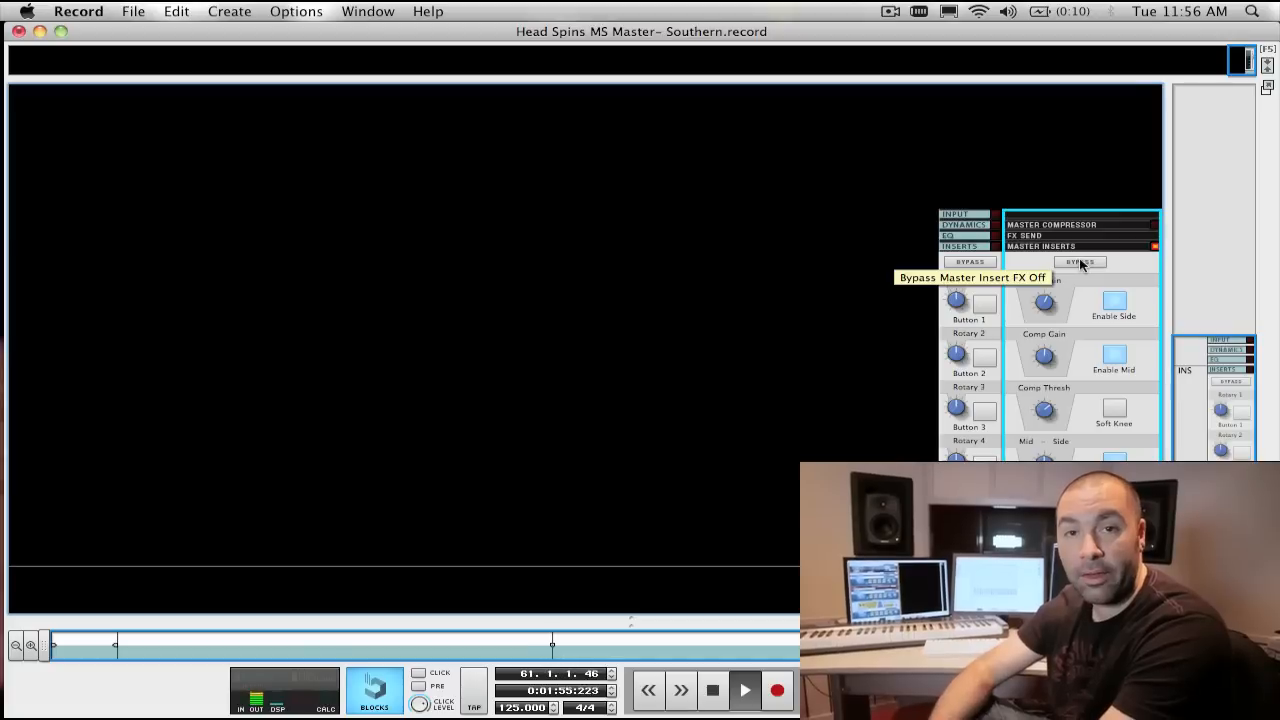
click(1080, 261)
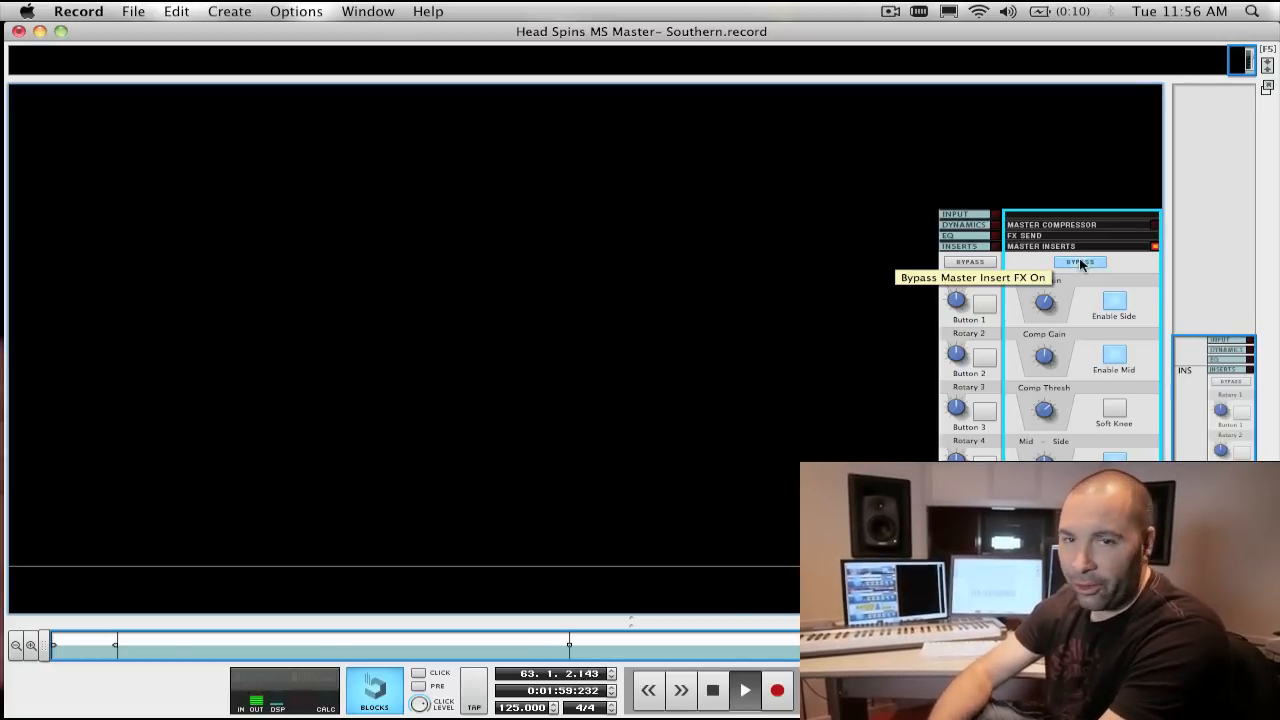
click(1080, 261)
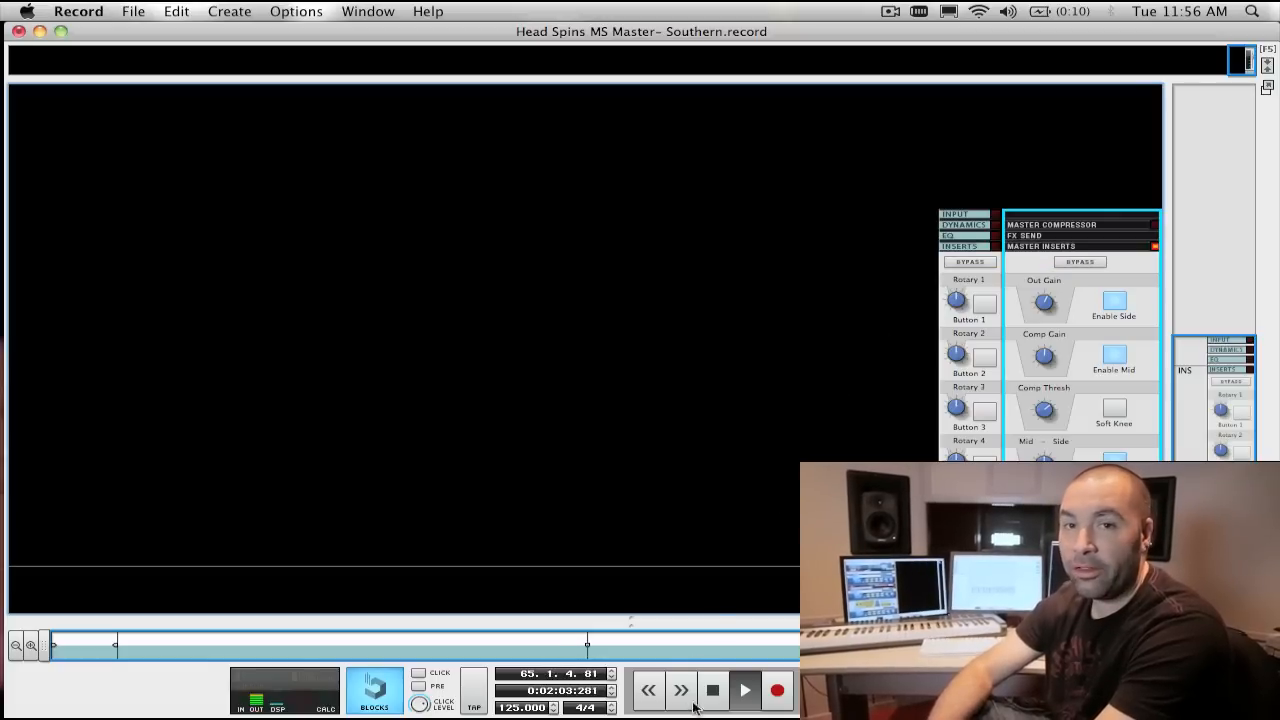
click(712, 690)
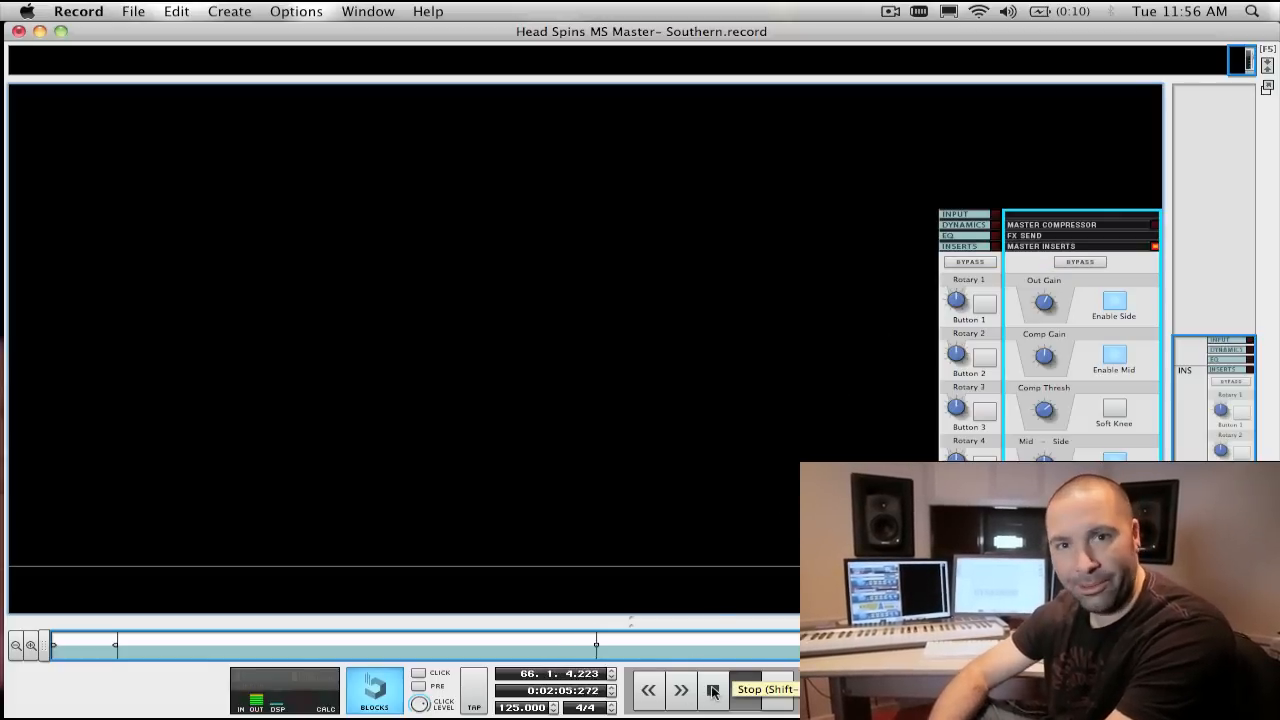